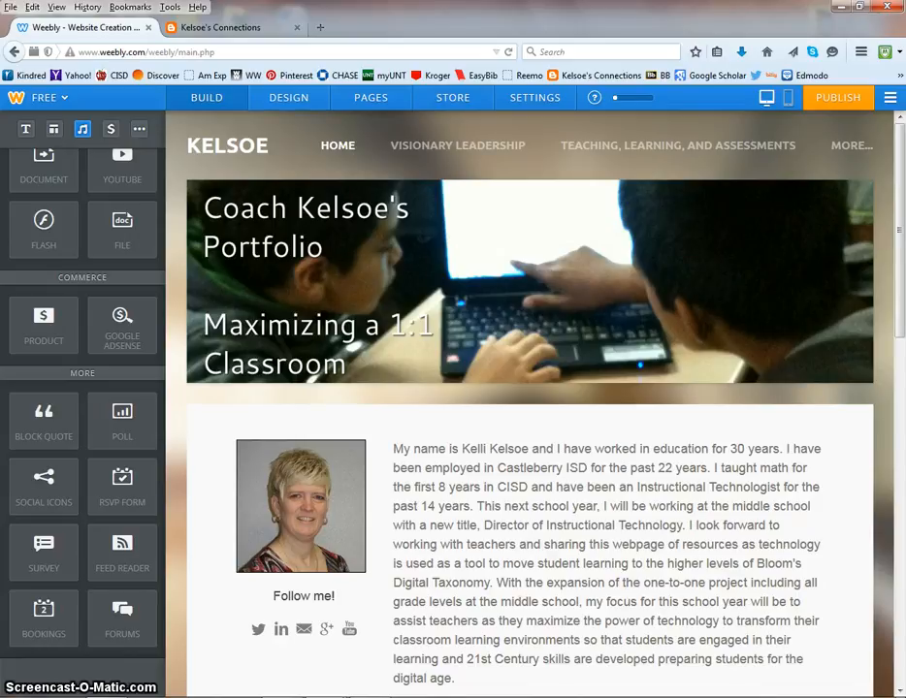
{"action": "mouse_move", "coordinate": [700, 268]}
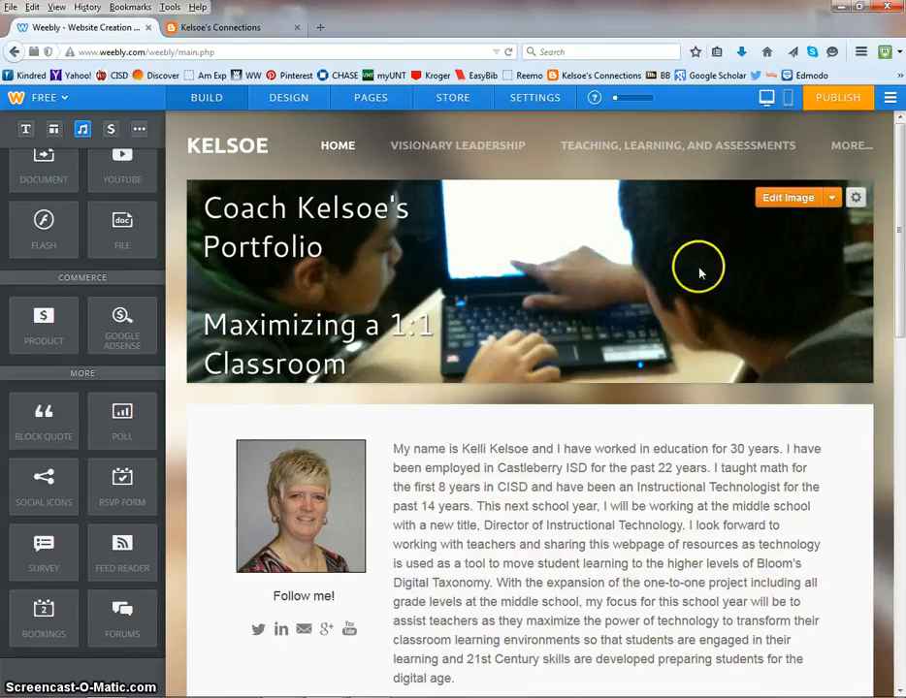
Review the home page's blog area, then bring up the Kelsoe's Connections Blogger tab
{"action": "scroll", "scroll_direction": "down", "scroll_amount": 3}
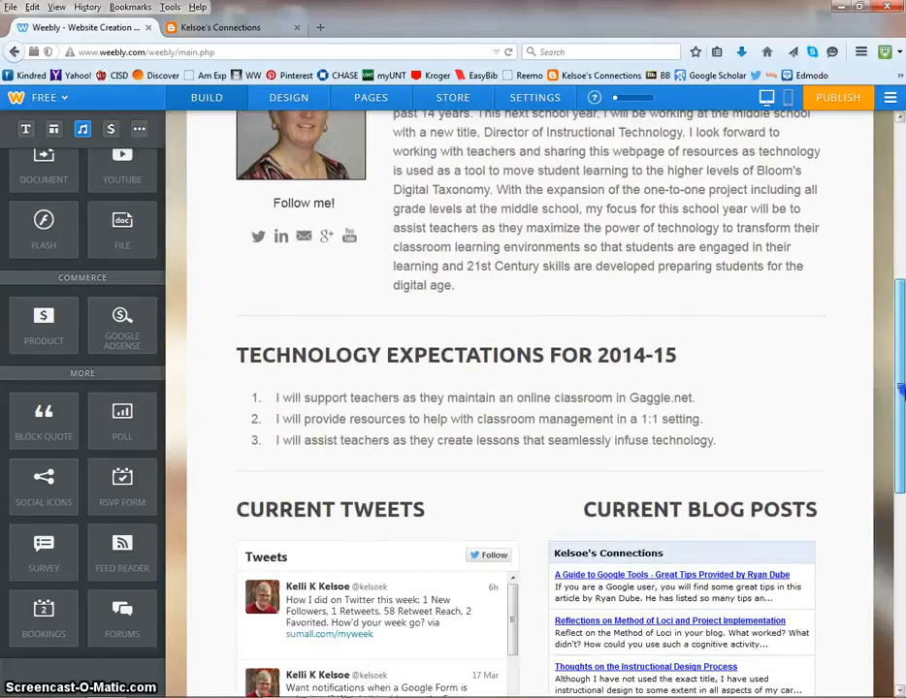
{"action": "scroll", "scroll_direction": "down", "scroll_amount": 3}
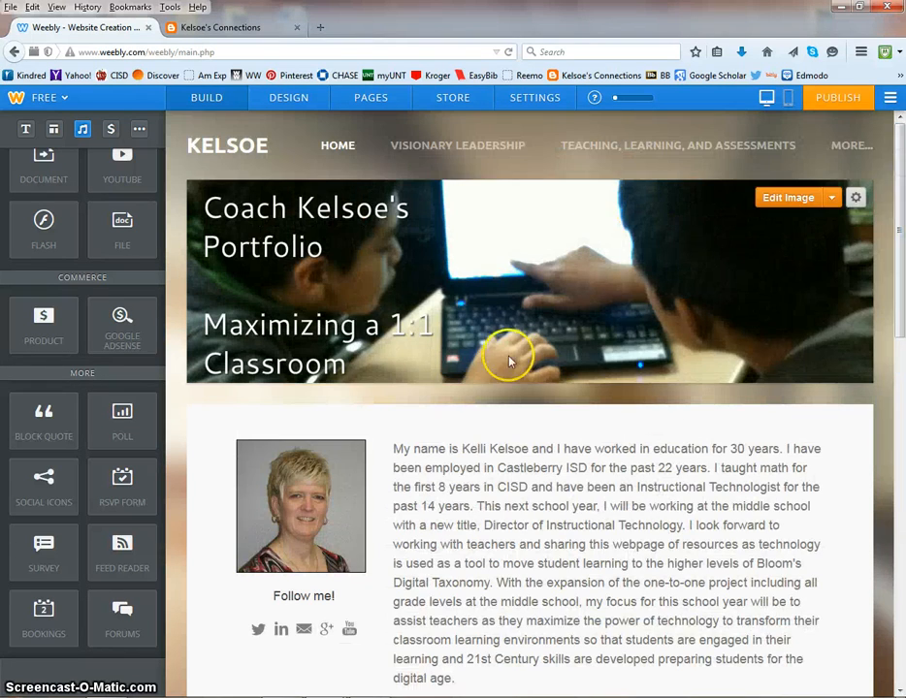
{"action": "scroll", "scroll_direction": "down", "scroll_amount": 3}
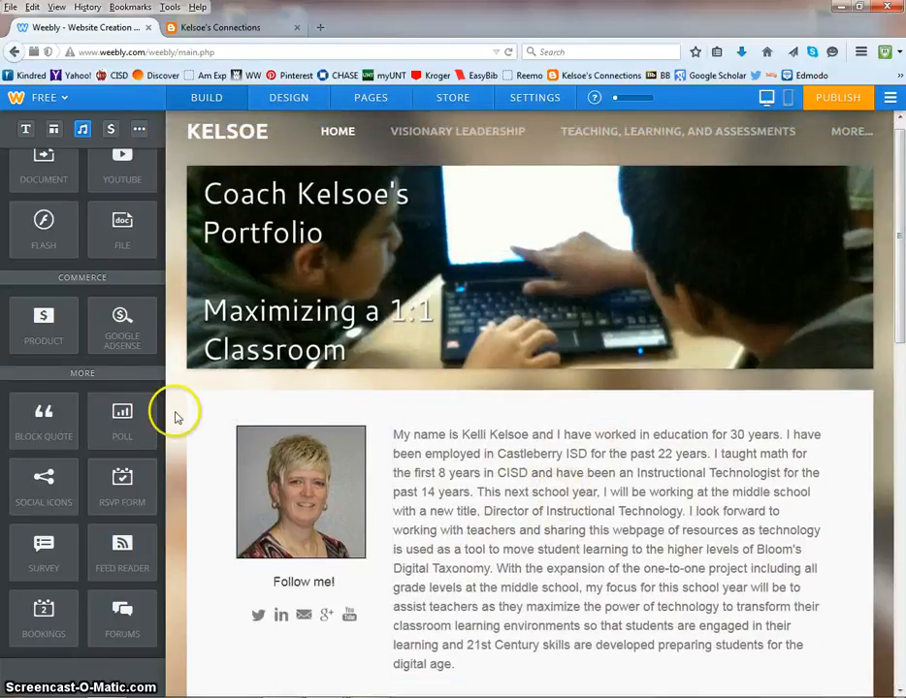
{"action": "left_click", "coordinate": [233, 19]}
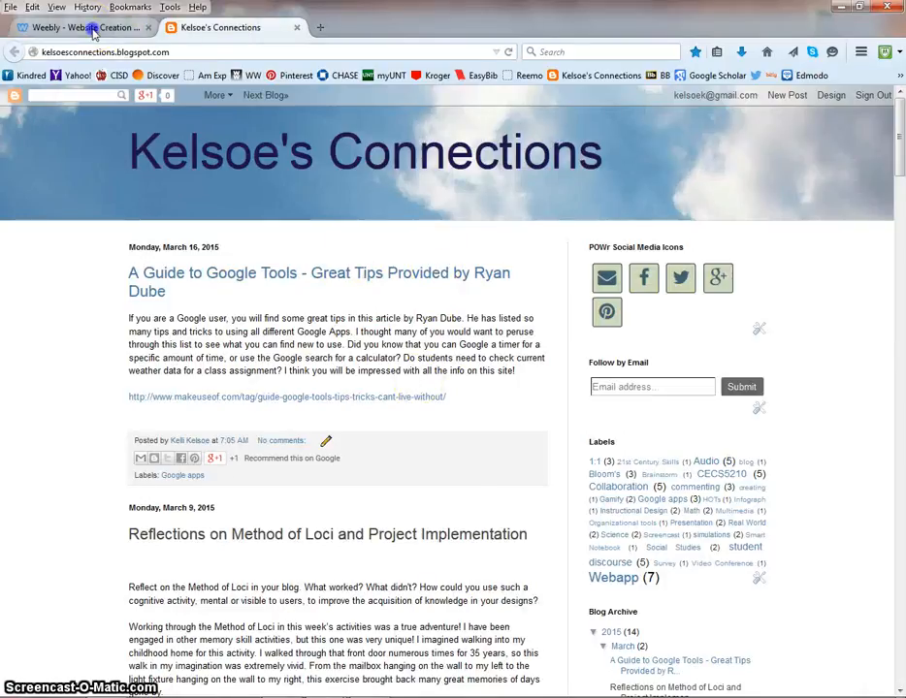
Return to the Weebly editor and go to the bottom of the resources page
{"action": "left_click", "coordinate": [77, 27]}
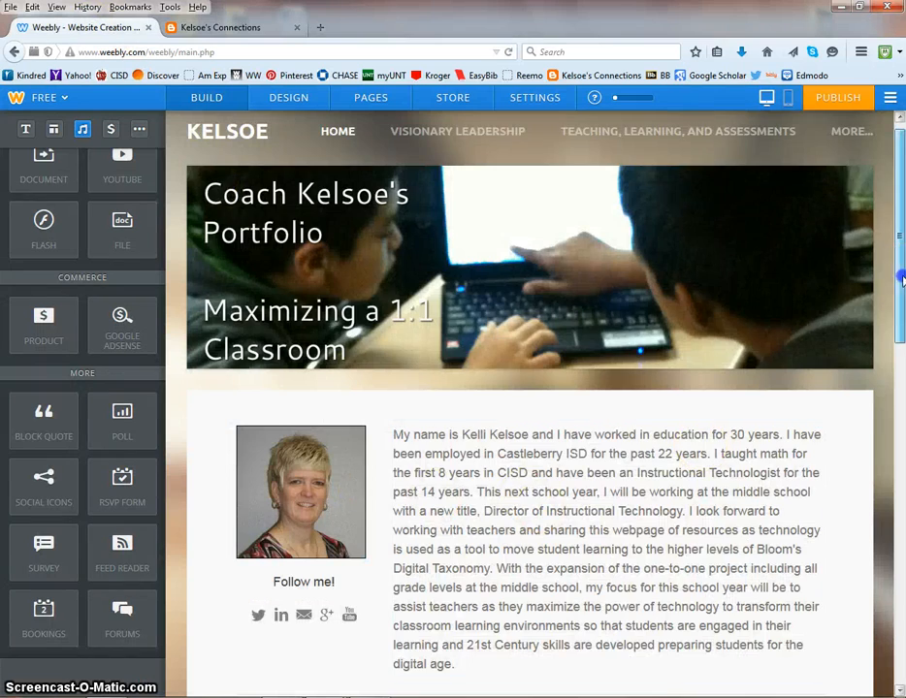
{"action": "scroll", "scroll_direction": "down", "scroll_amount": 3}
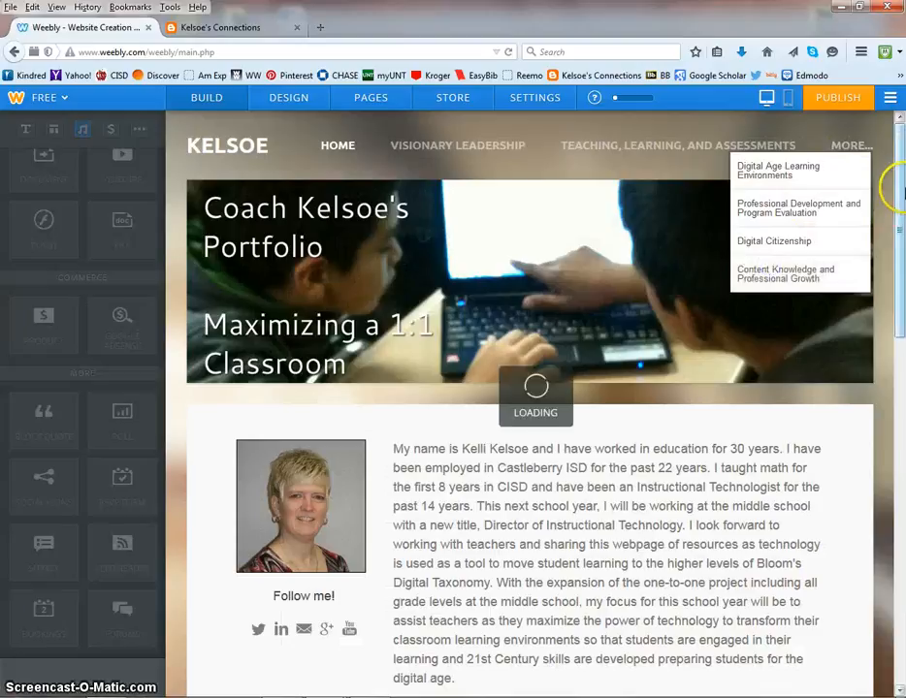
{"action": "left_click", "coordinate": [787, 274]}
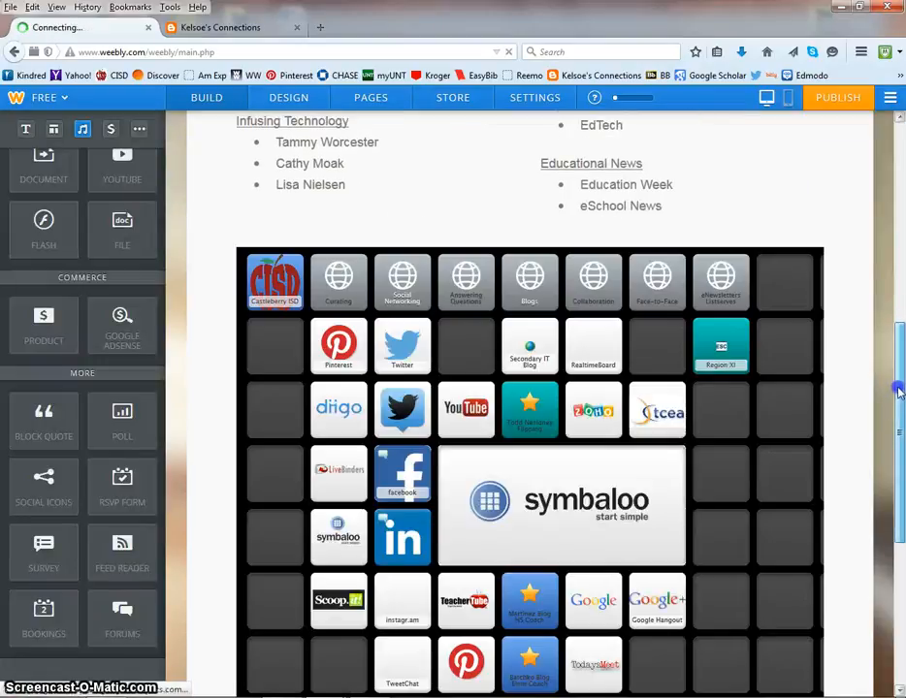
{"action": "scroll", "scroll_direction": "down", "scroll_amount": 3}
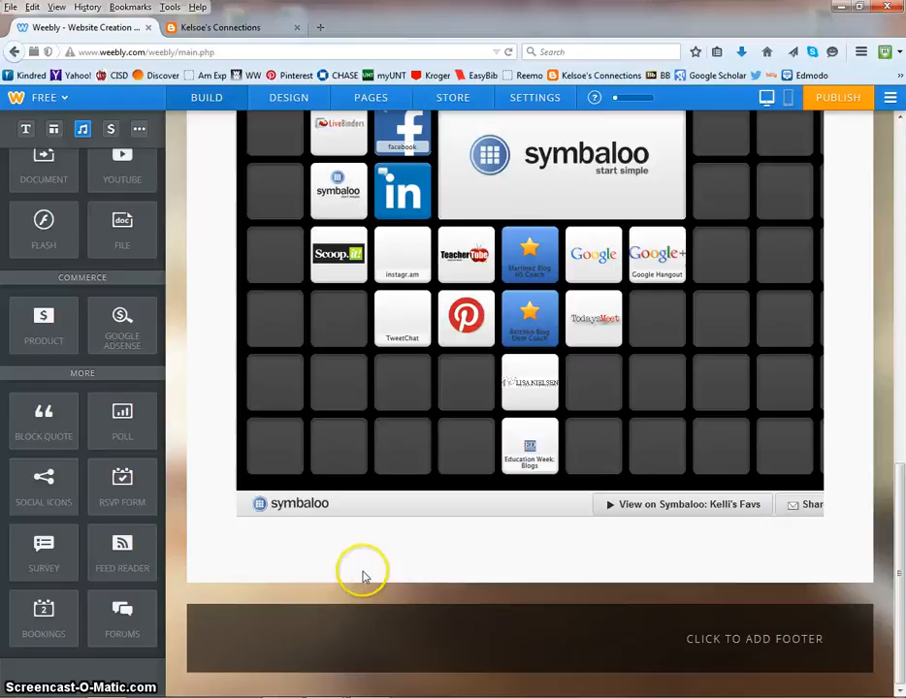
{"action": "mouse_move", "coordinate": [145, 402]}
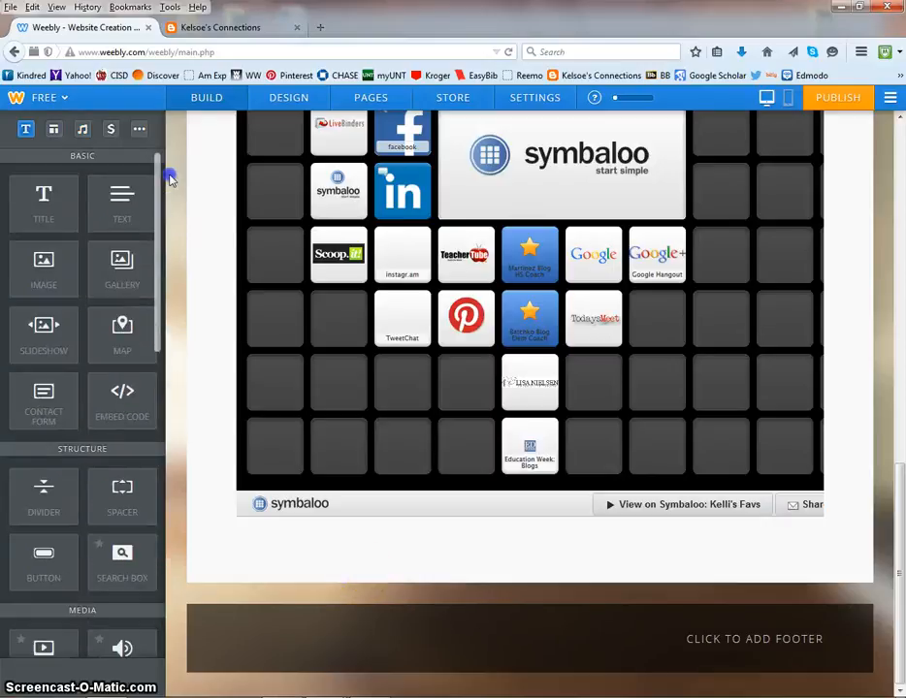
{"action": "scroll", "scroll_direction": "down", "scroll_amount": 3}
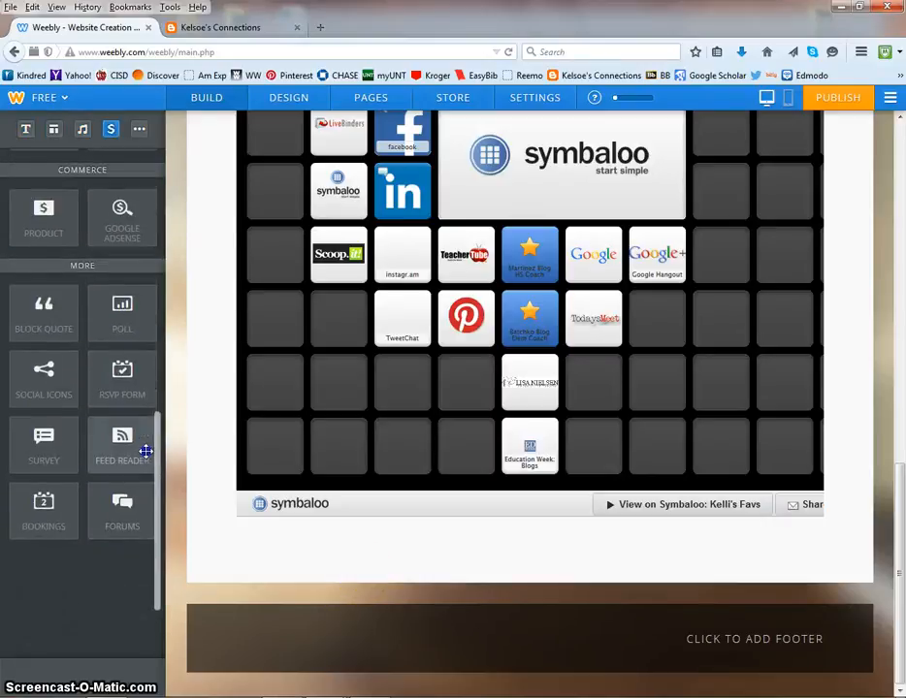
{"action": "scroll", "scroll_direction": "down", "scroll_amount": 3}
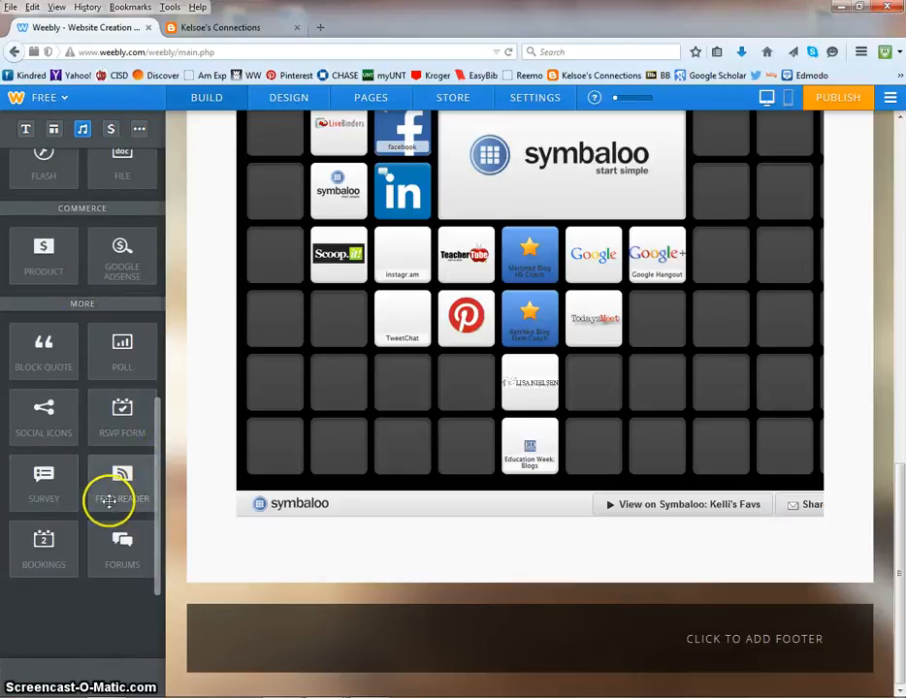
{"action": "mouse_move", "coordinate": [97, 504]}
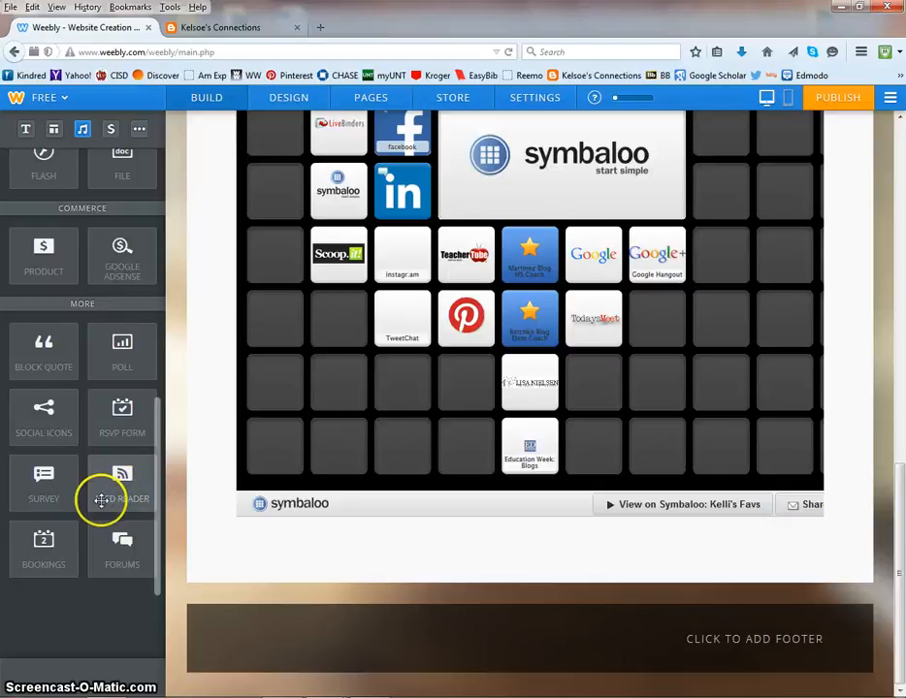
{"action": "mouse_move", "coordinate": [122, 475]}
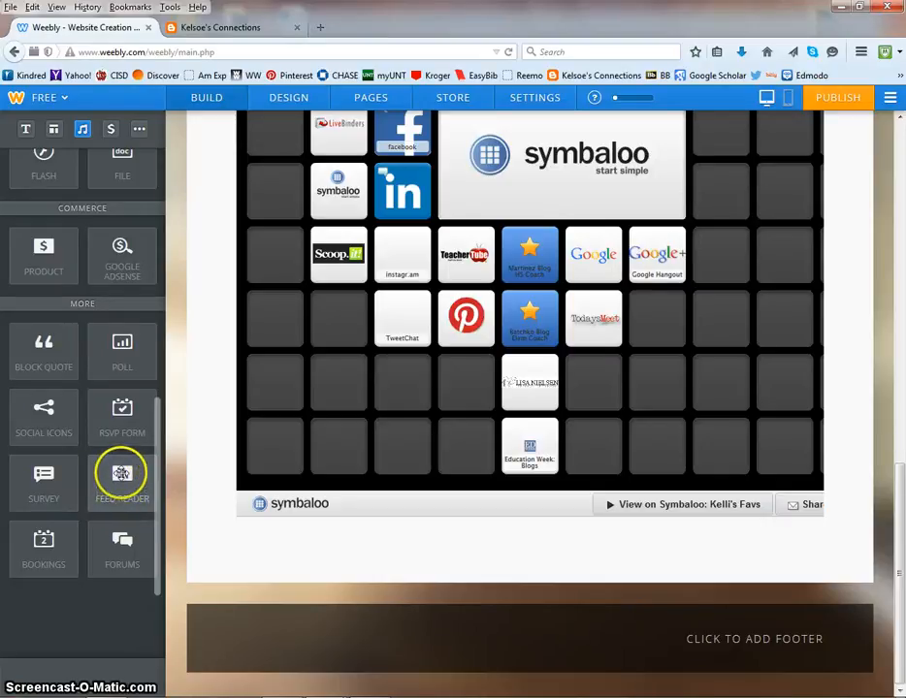
Add a Feed Reader element (default CNN.com Top Stories) beneath the Symbaloo embed
{"action": "left_click_drag", "start_coordinate": [122, 475], "coordinate": [529, 574]}
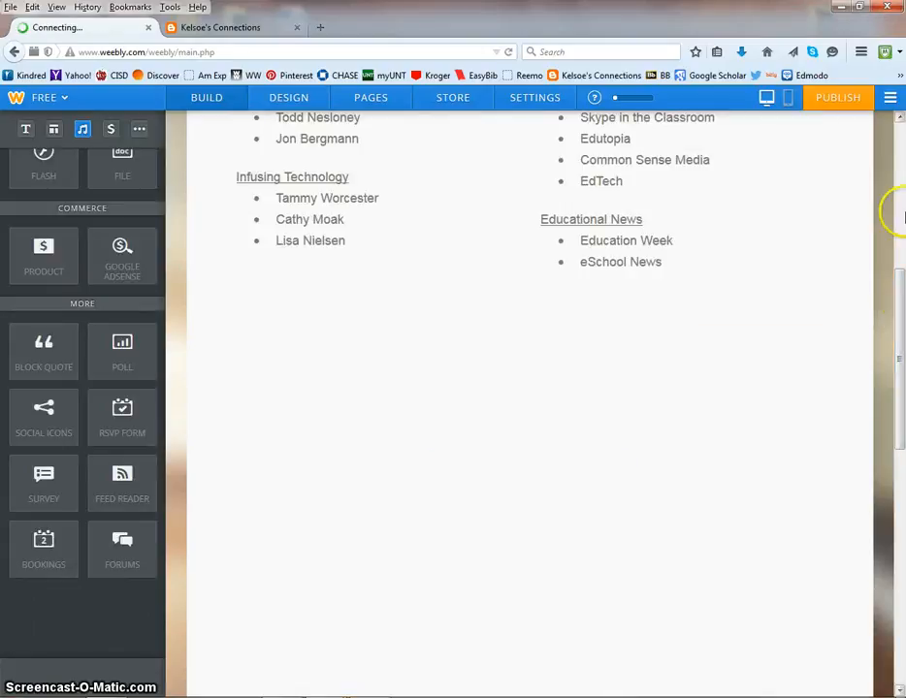
{"action": "scroll", "scroll_direction": "down", "scroll_amount": 3}
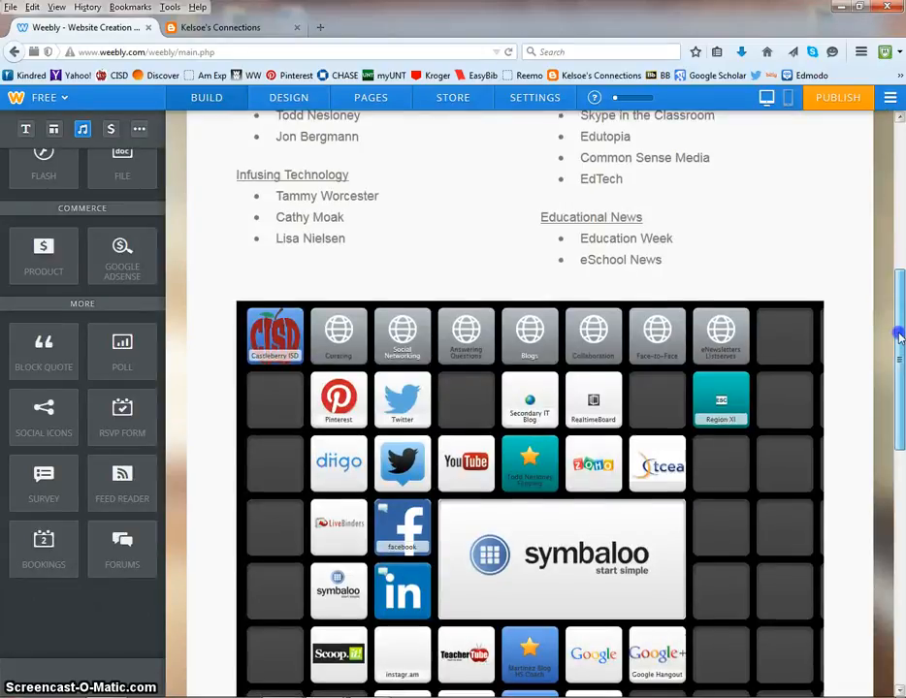
{"action": "scroll", "scroll_direction": "down", "scroll_amount": 3}
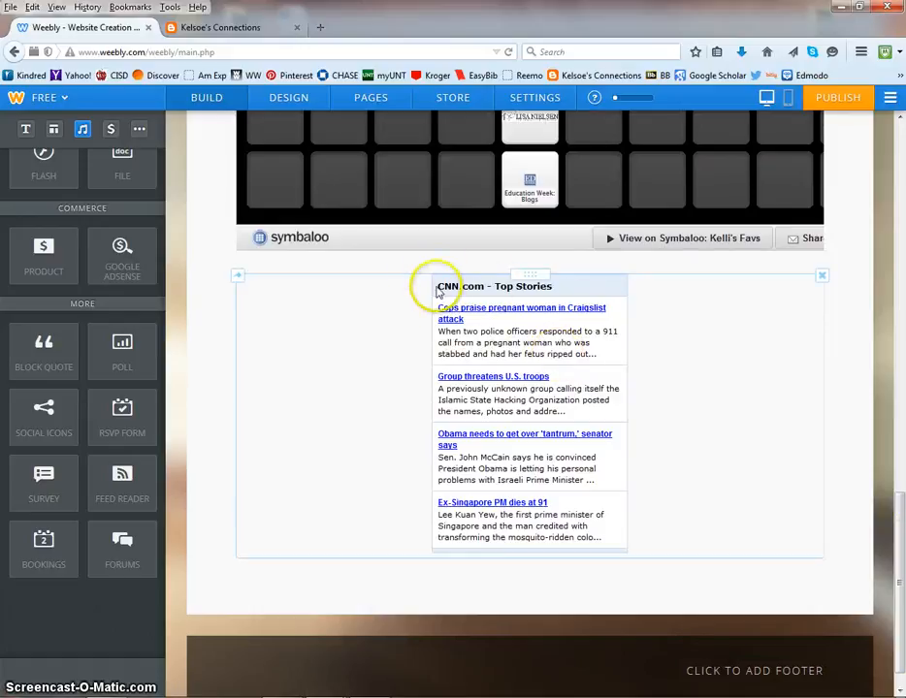
{"action": "mouse_move", "coordinate": [508, 493]}
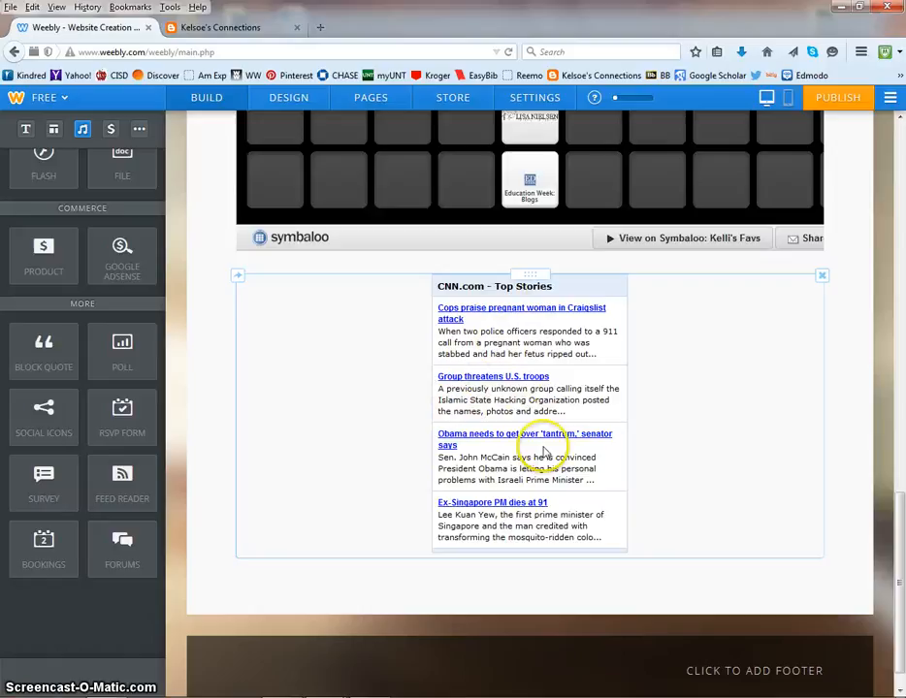
{"action": "mouse_move", "coordinate": [417, 472]}
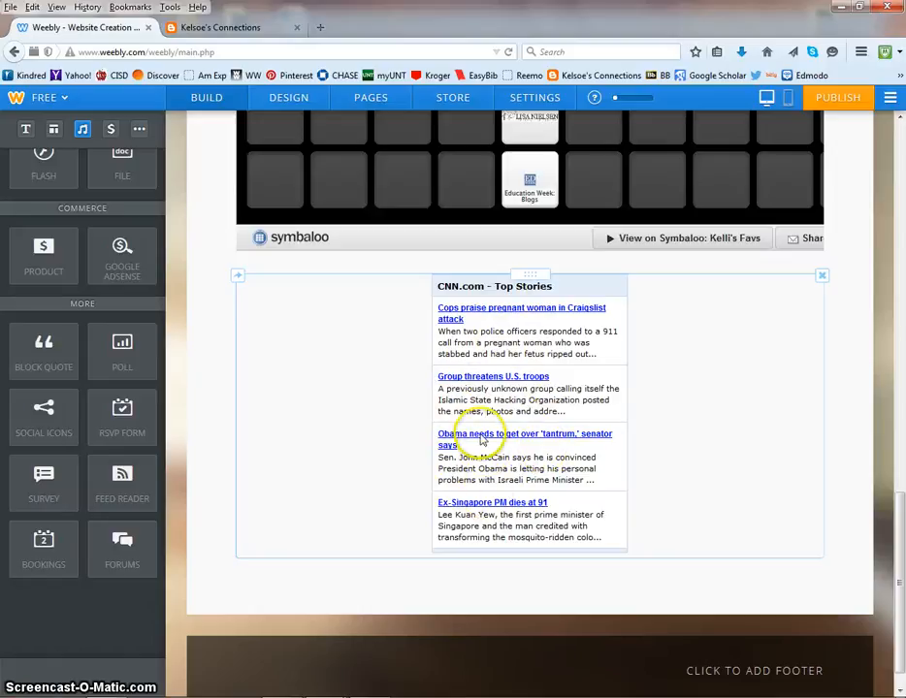
Show the Blogger blog scrolled to the Subscribe to: Posts (Atom) link at the bottom
{"action": "left_click", "coordinate": [229, 16]}
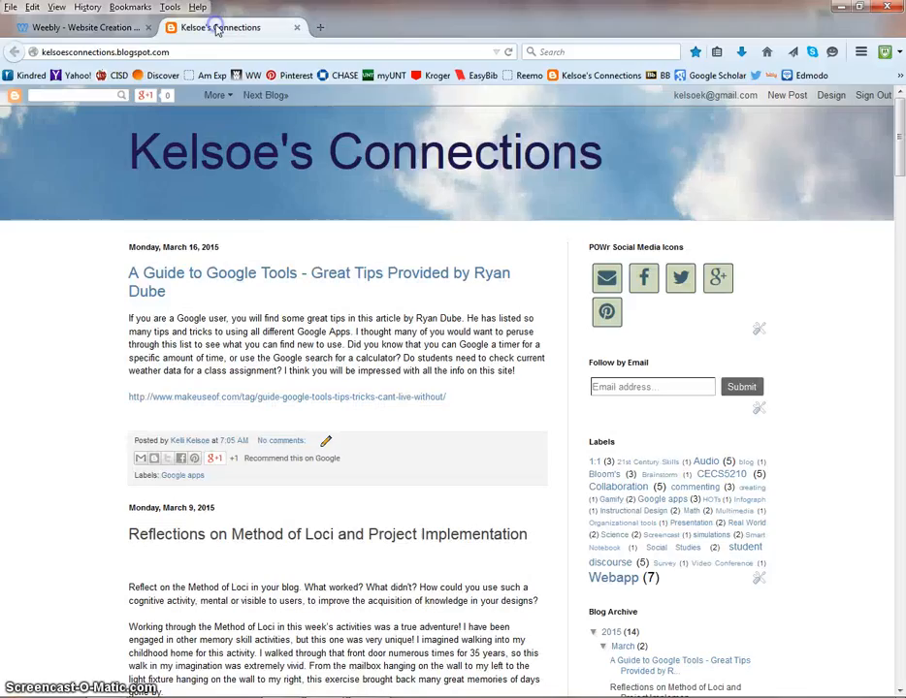
{"action": "scroll", "scroll_direction": "down", "scroll_amount": 3}
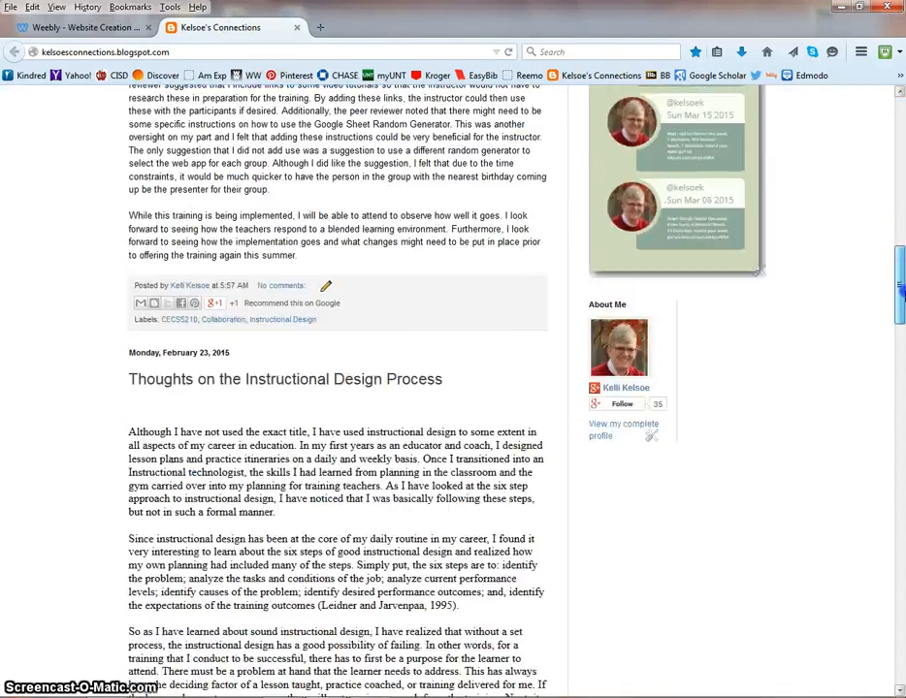
{"action": "scroll", "scroll_direction": "down", "scroll_amount": 3}
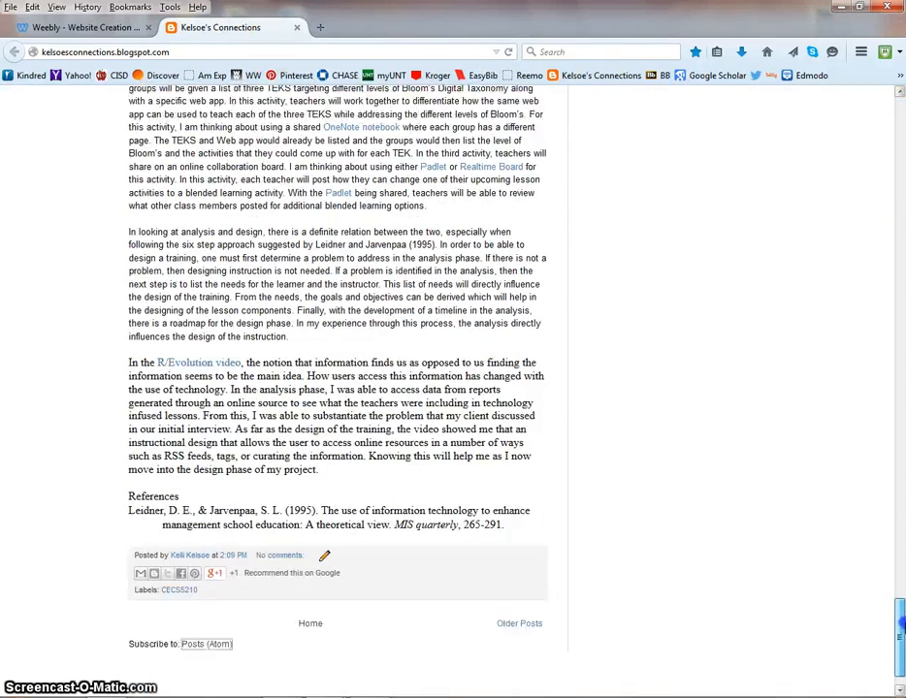
{"action": "scroll", "scroll_direction": "down", "scroll_amount": 3}
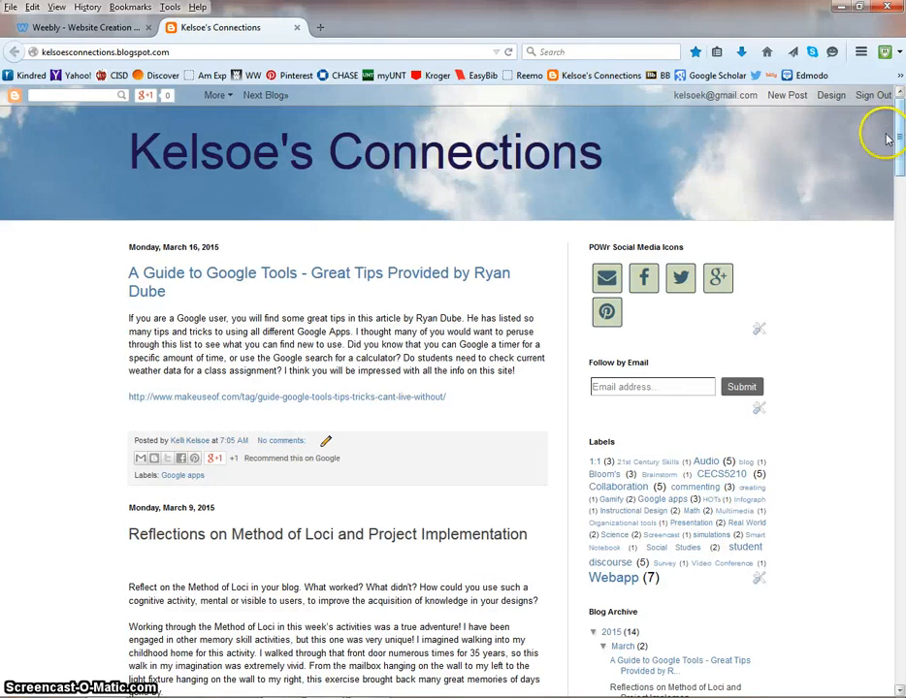
{"action": "scroll", "scroll_direction": "down", "scroll_amount": 3}
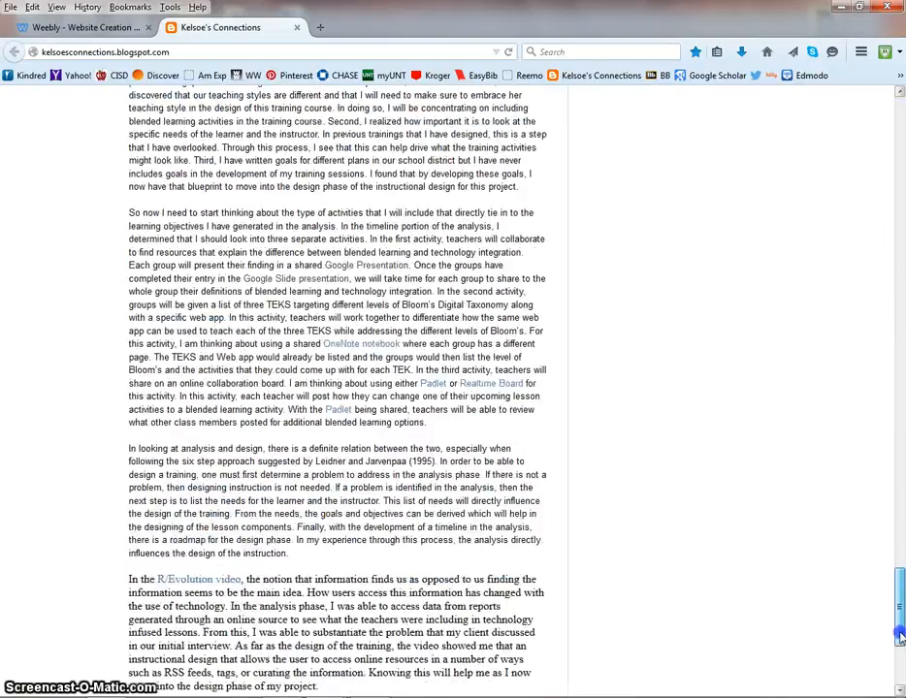
{"action": "scroll", "scroll_direction": "down", "scroll_amount": 3}
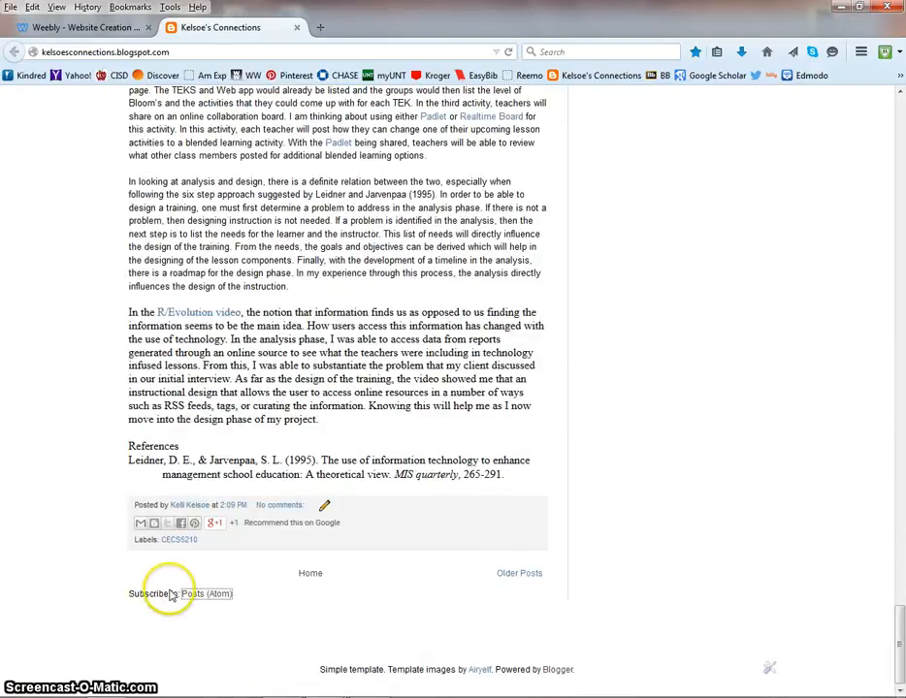
{"action": "mouse_move", "coordinate": [171, 594]}
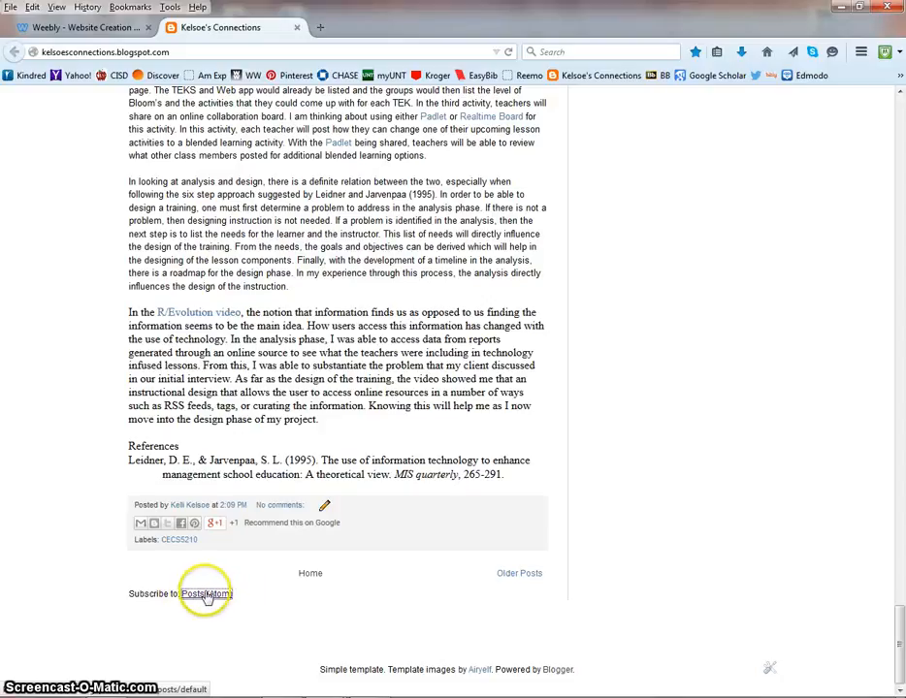
Load the blog's Posts (Atom) feed page and copy its address from the address bar
{"action": "left_click", "coordinate": [209, 596]}
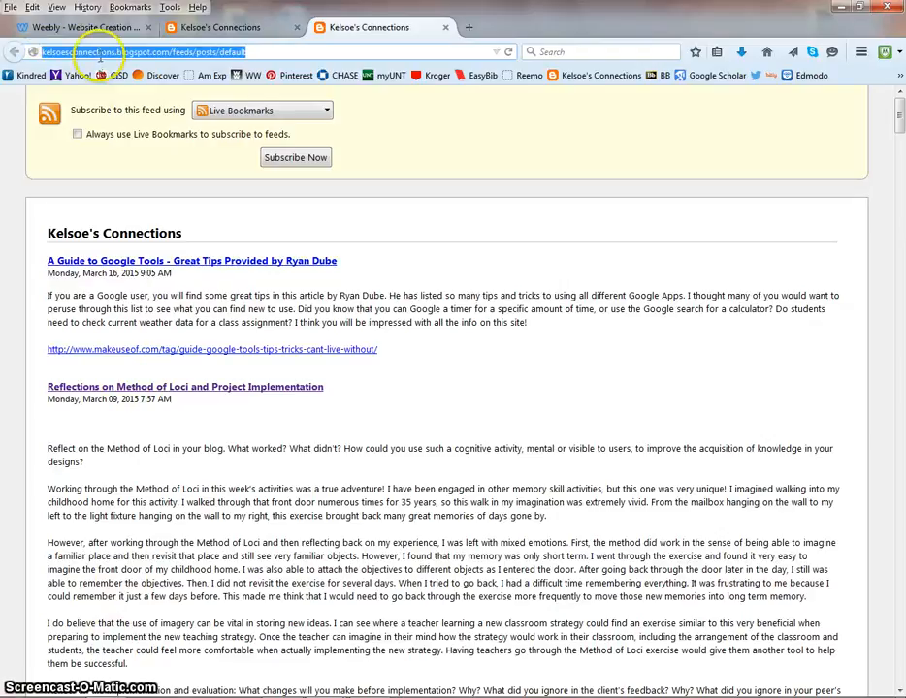
{"action": "right_click", "coordinate": [112, 50]}
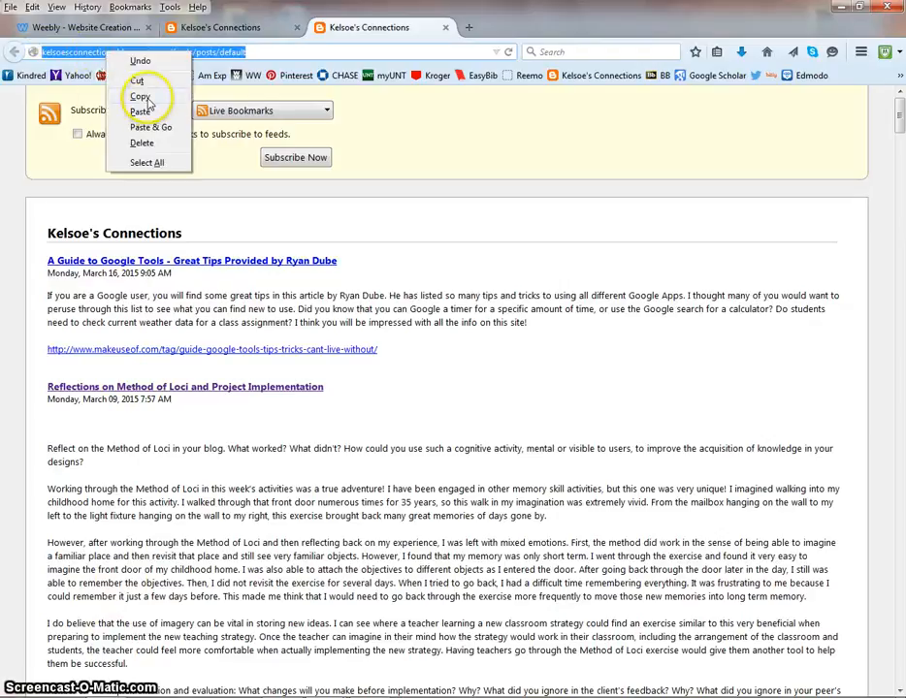
{"action": "left_click", "coordinate": [210, 27]}
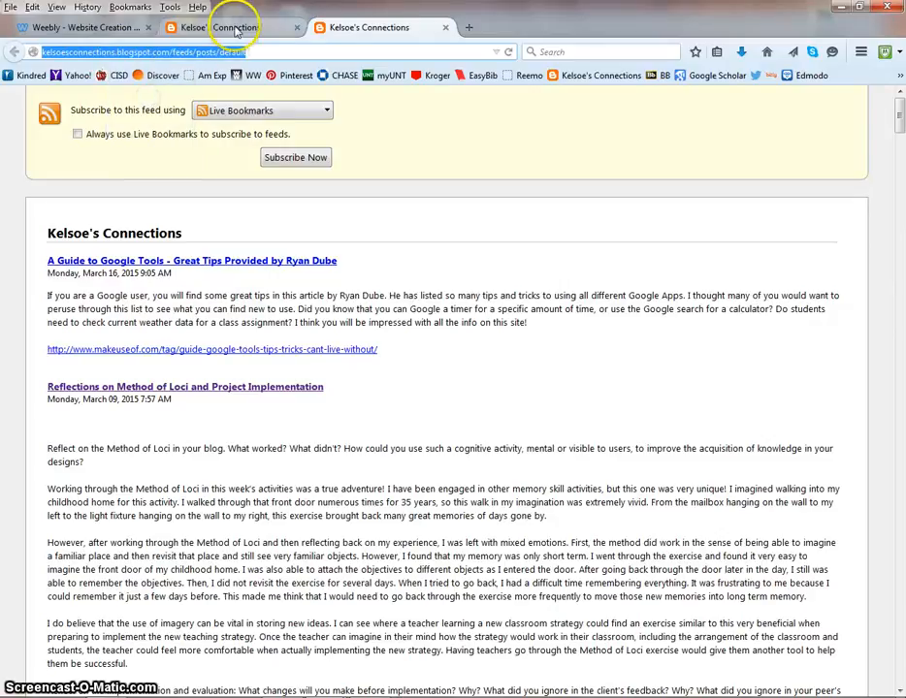
Replace the Feed Reader's CNN address with the pasted Blogger feeds/posts/default URL
{"action": "left_click", "coordinate": [73, 27]}
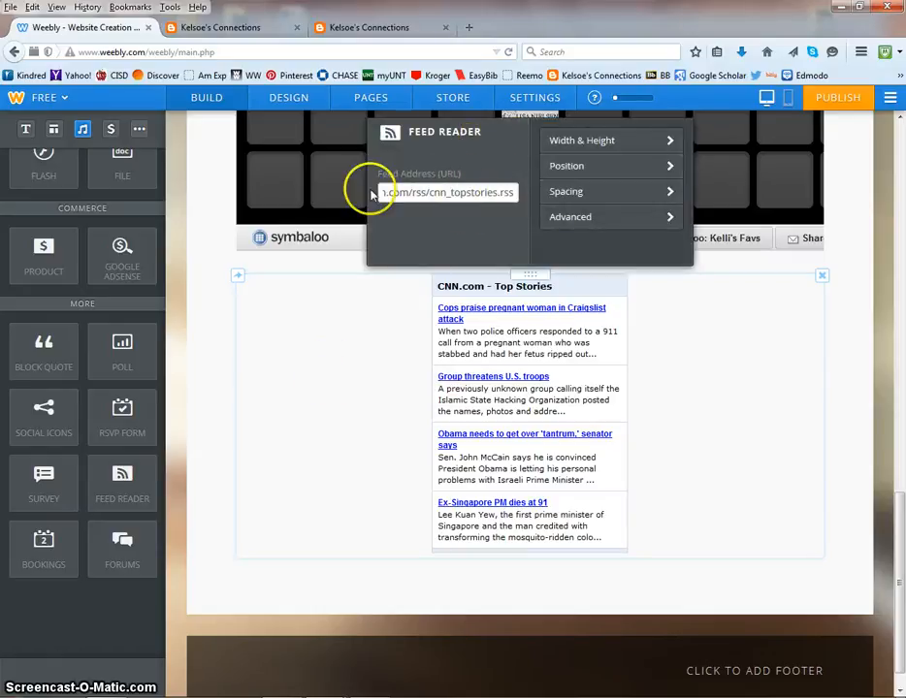
{"action": "left_click", "coordinate": [446, 192]}
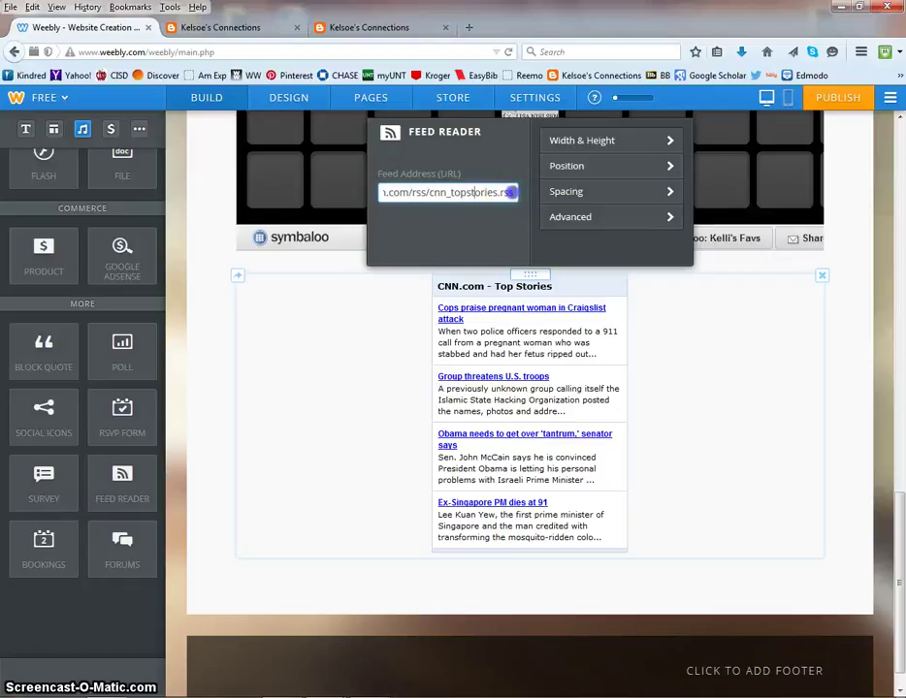
{"action": "left_click", "coordinate": [446, 192]}
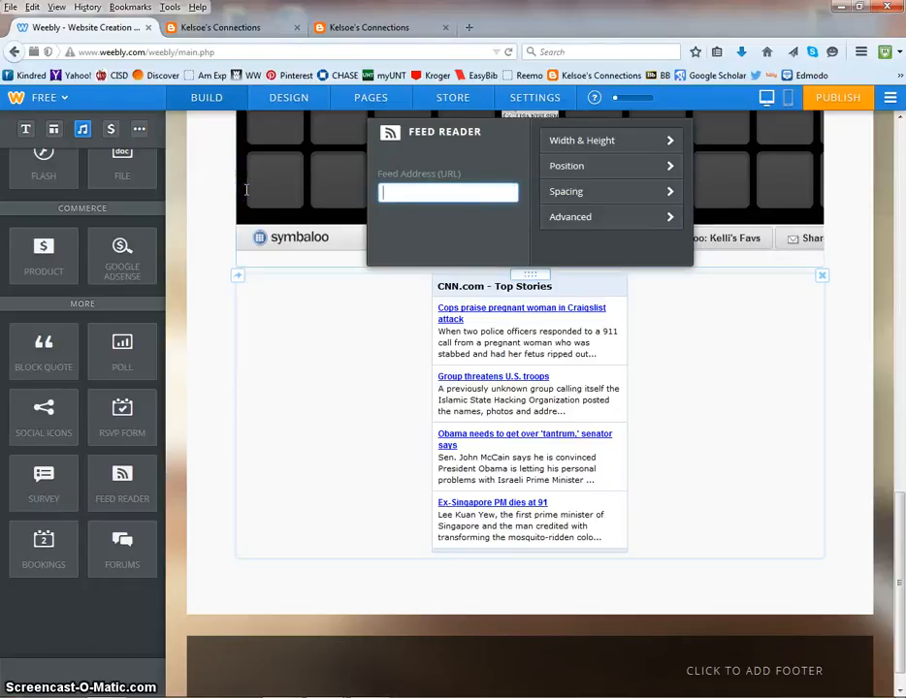
{"action": "left_click", "coordinate": [446, 192]}
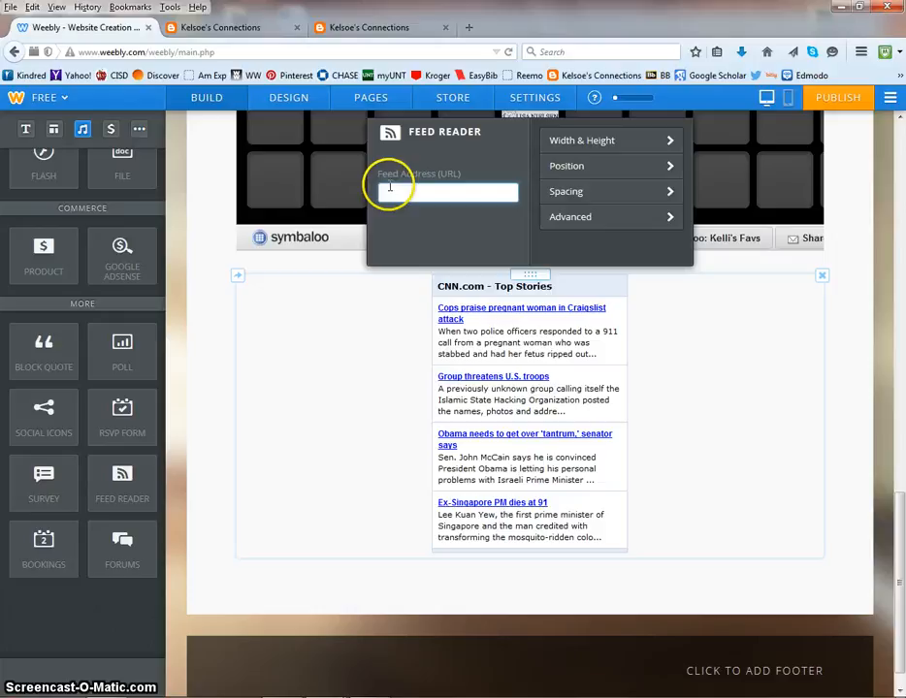
{"action": "right_click", "coordinate": [388, 192]}
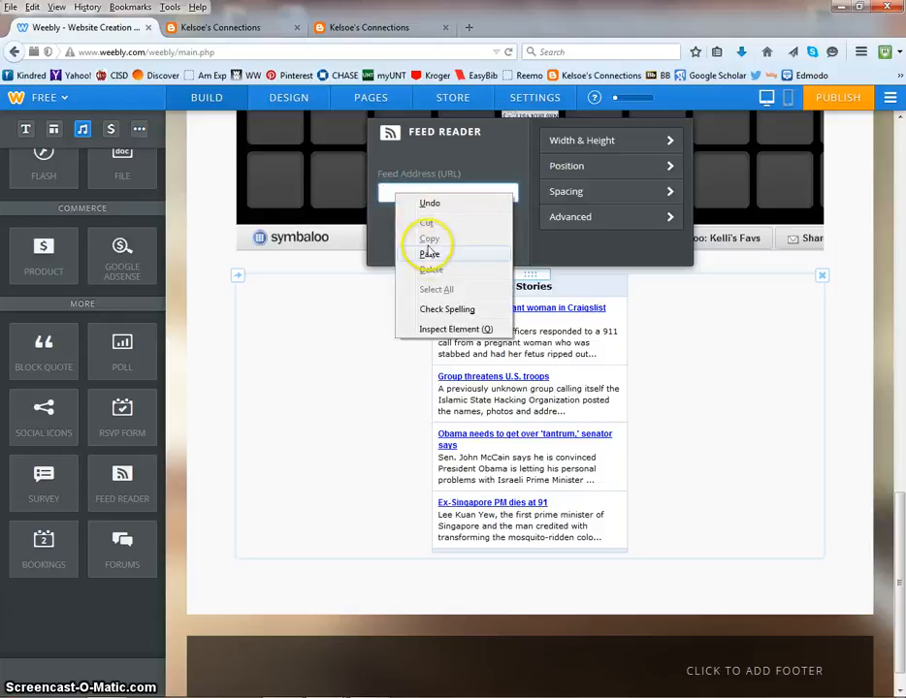
{"action": "left_click", "coordinate": [431, 254]}
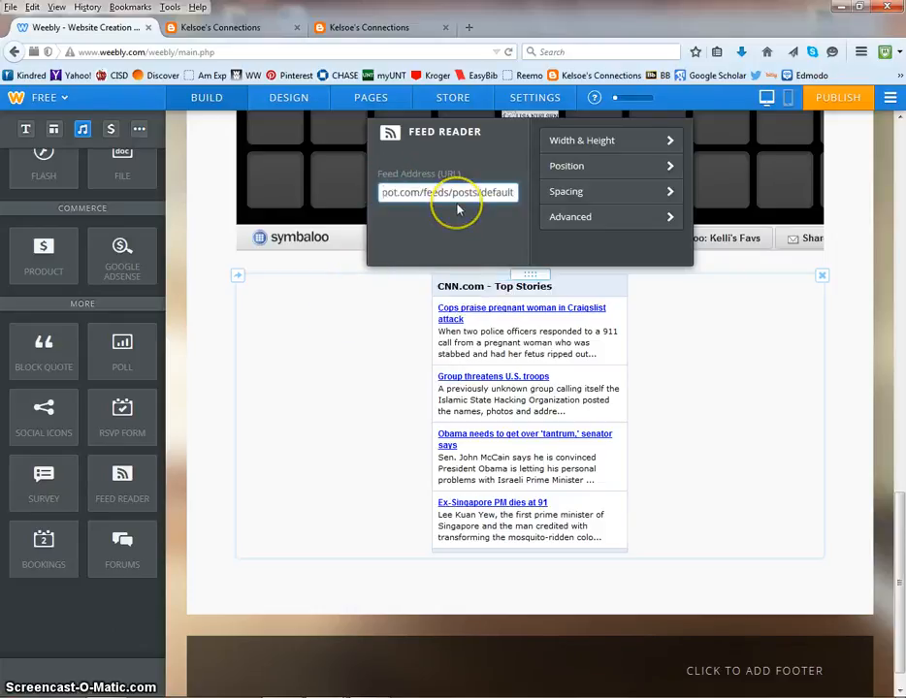
{"action": "mouse_move", "coordinate": [853, 299]}
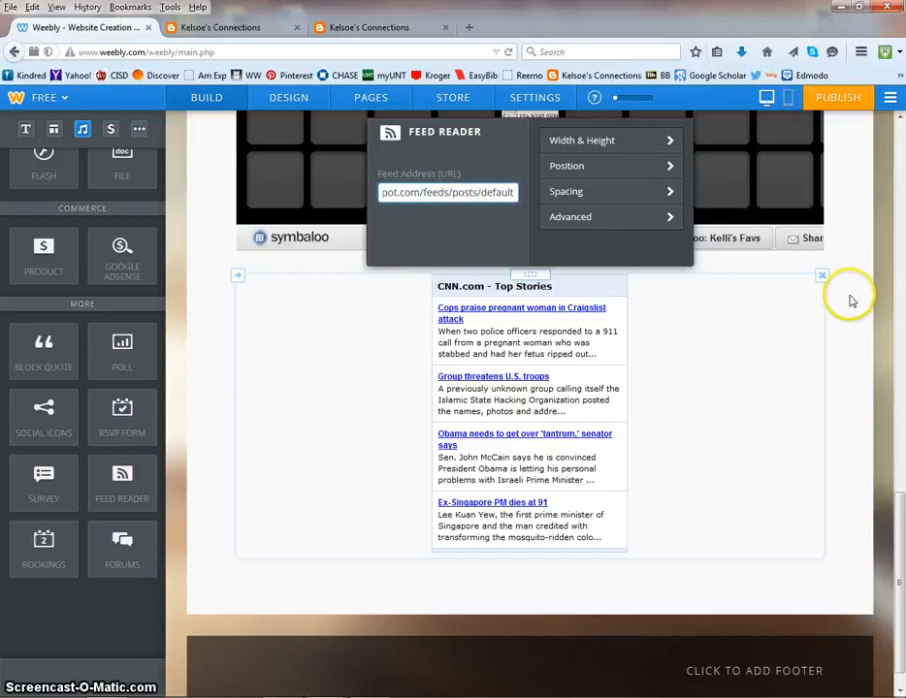
{"action": "mouse_move", "coordinate": [900, 173]}
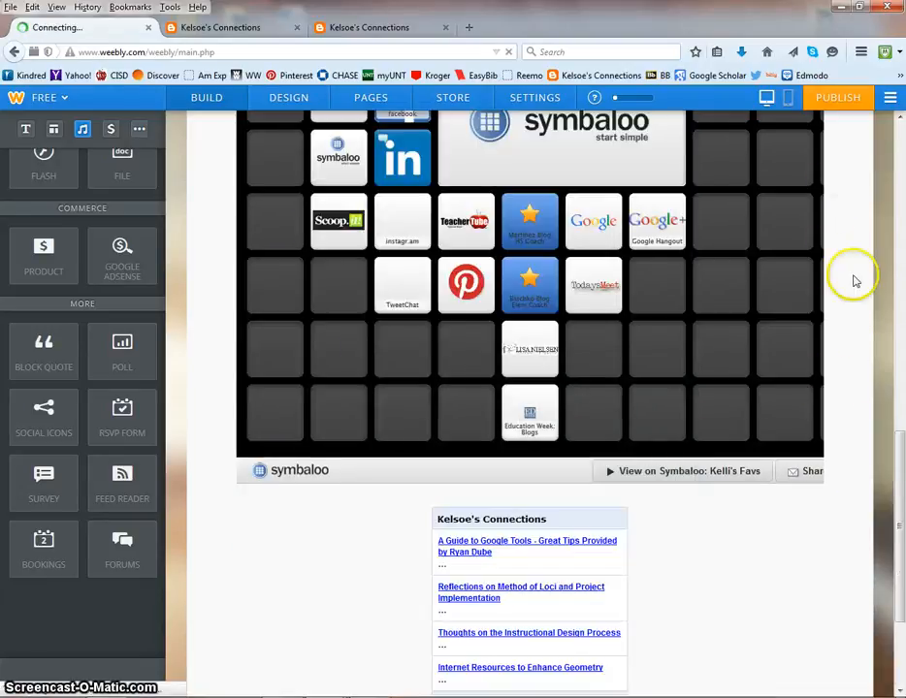
View the refreshed feed reader listing four Kelsoe's Connections posts under Symbaloo
{"action": "scroll", "scroll_direction": "down", "scroll_amount": 3}
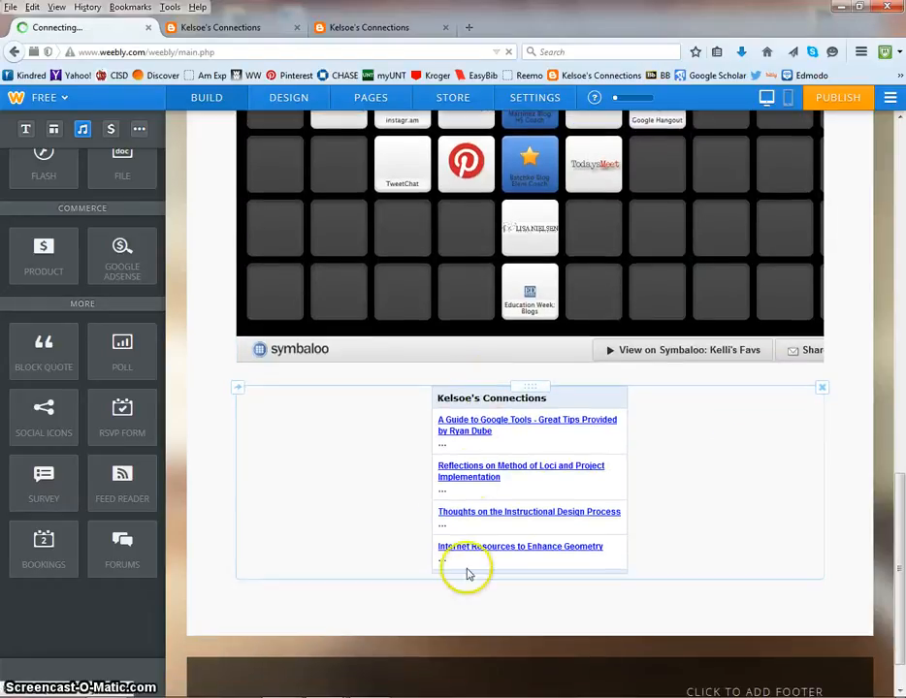
{"action": "mouse_move", "coordinate": [473, 554]}
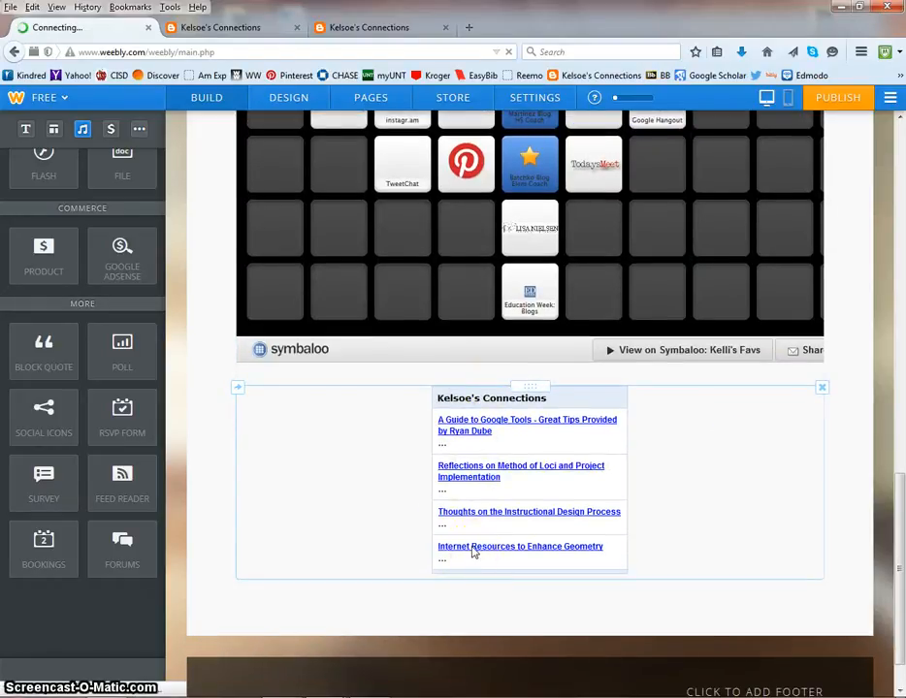
{"action": "mouse_move", "coordinate": [547, 430]}
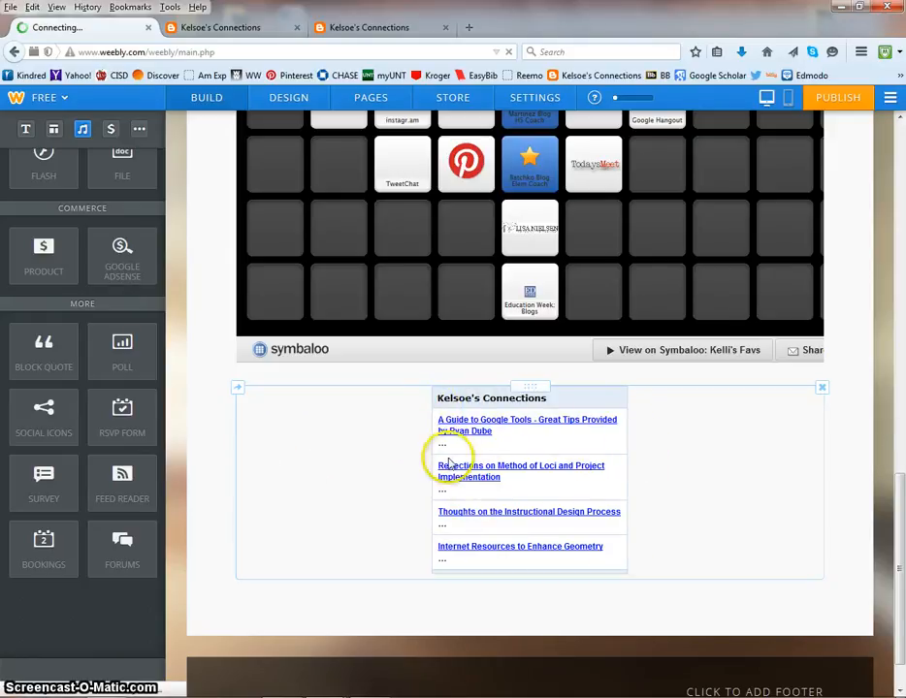
{"action": "mouse_move", "coordinate": [355, 455]}
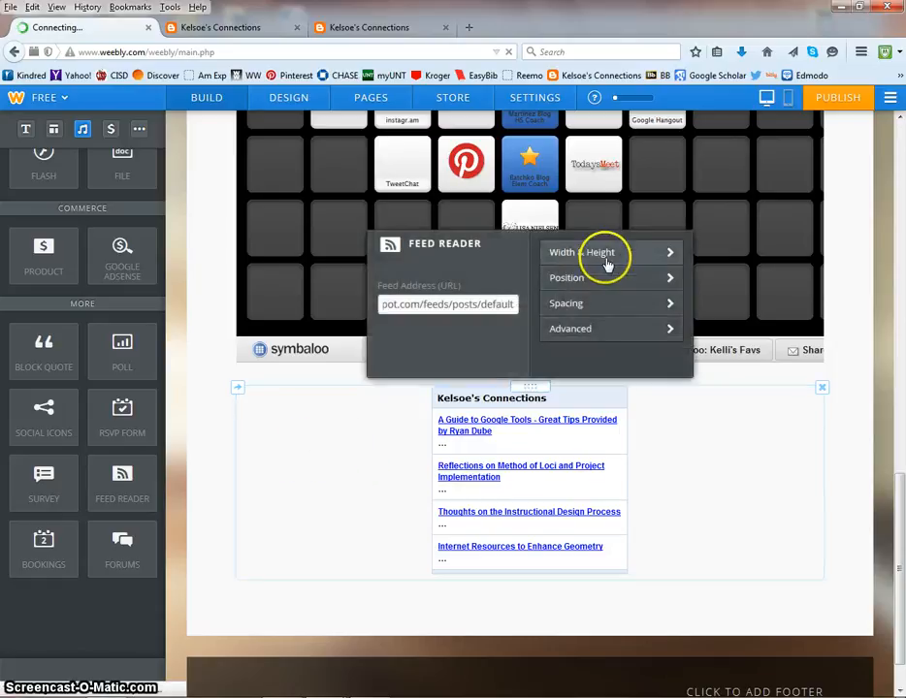
{"action": "mouse_move", "coordinate": [655, 252]}
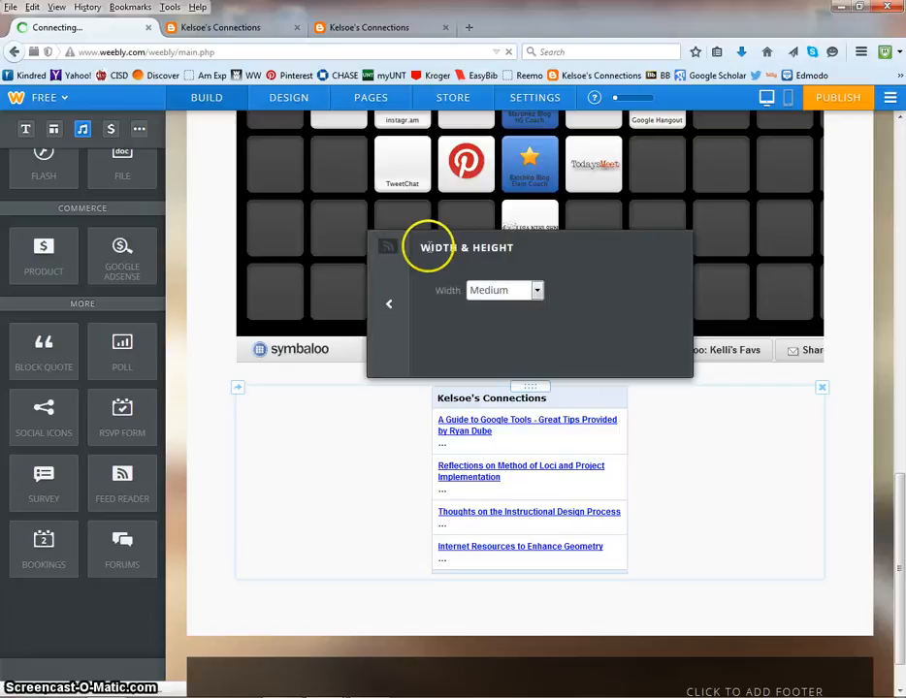
Change the Feed Reader's width from Medium to 100% so it spans the content area
{"action": "left_click", "coordinate": [535, 291]}
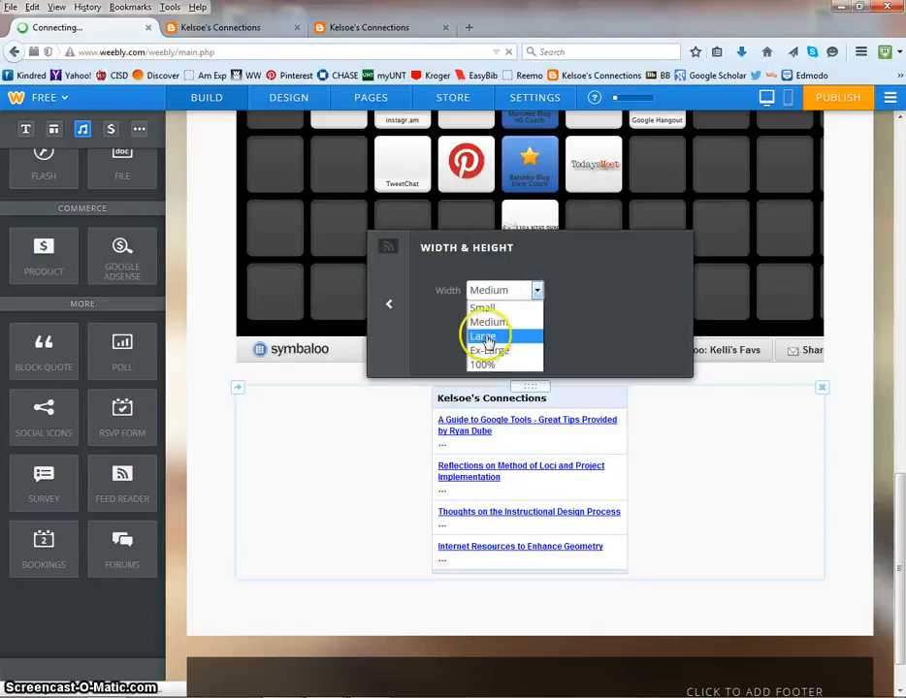
{"action": "mouse_move", "coordinate": [483, 364]}
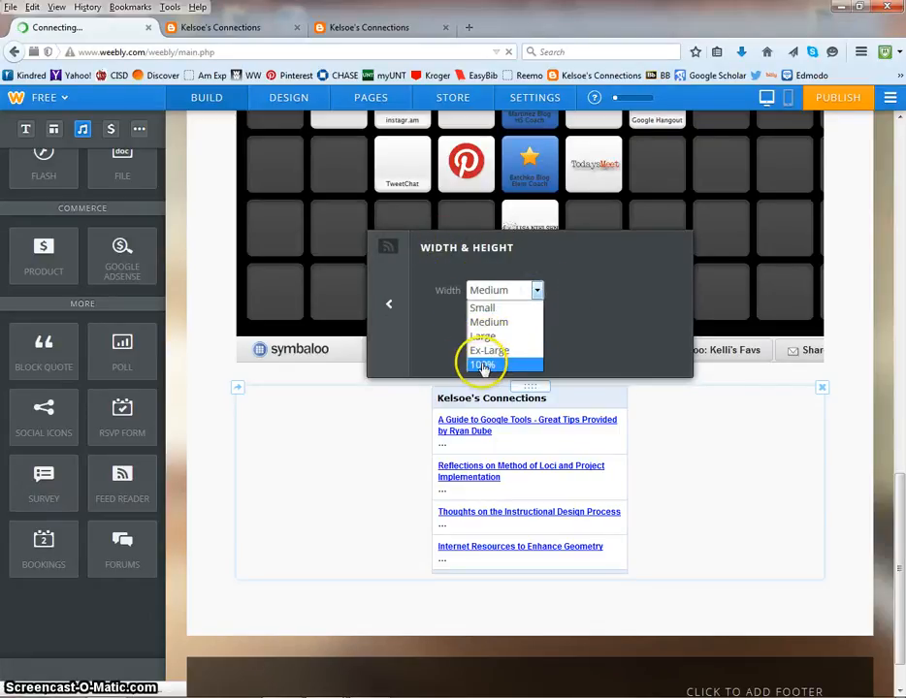
{"action": "left_click", "coordinate": [483, 365]}
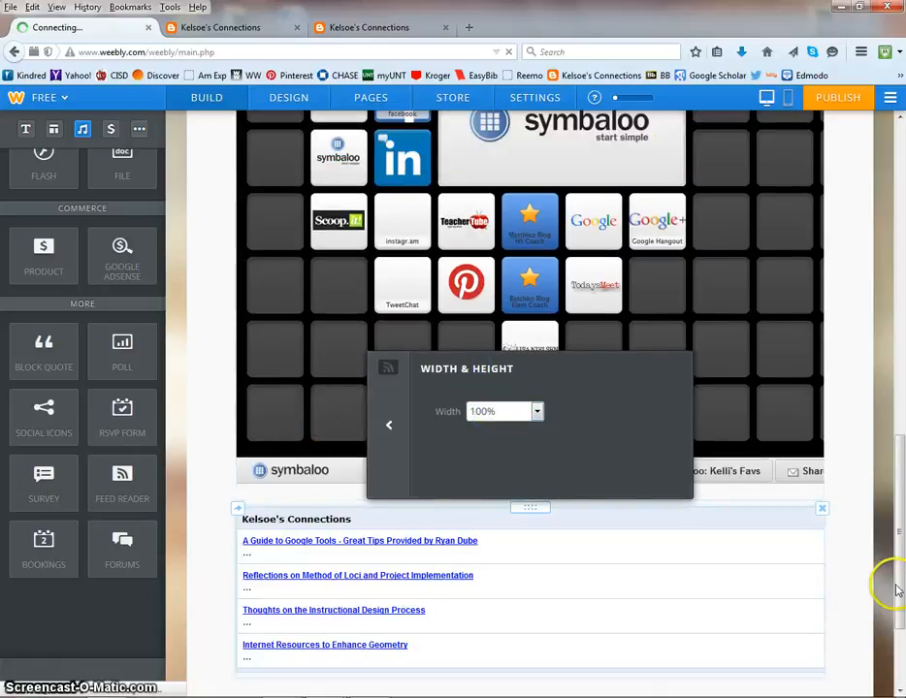
{"action": "scroll", "scroll_direction": "down", "scroll_amount": 3}
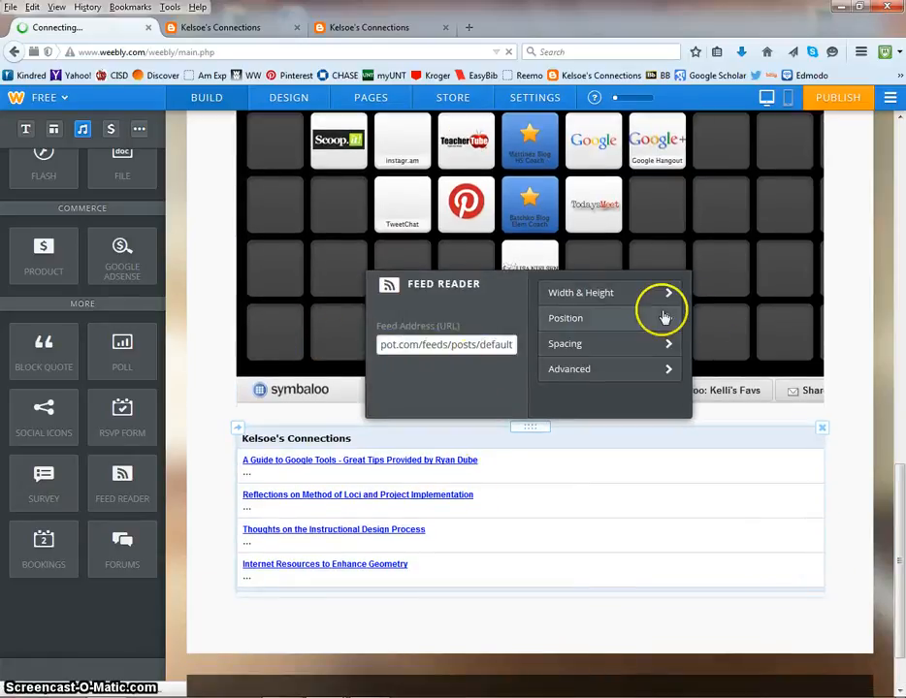
{"action": "left_click", "coordinate": [566, 319]}
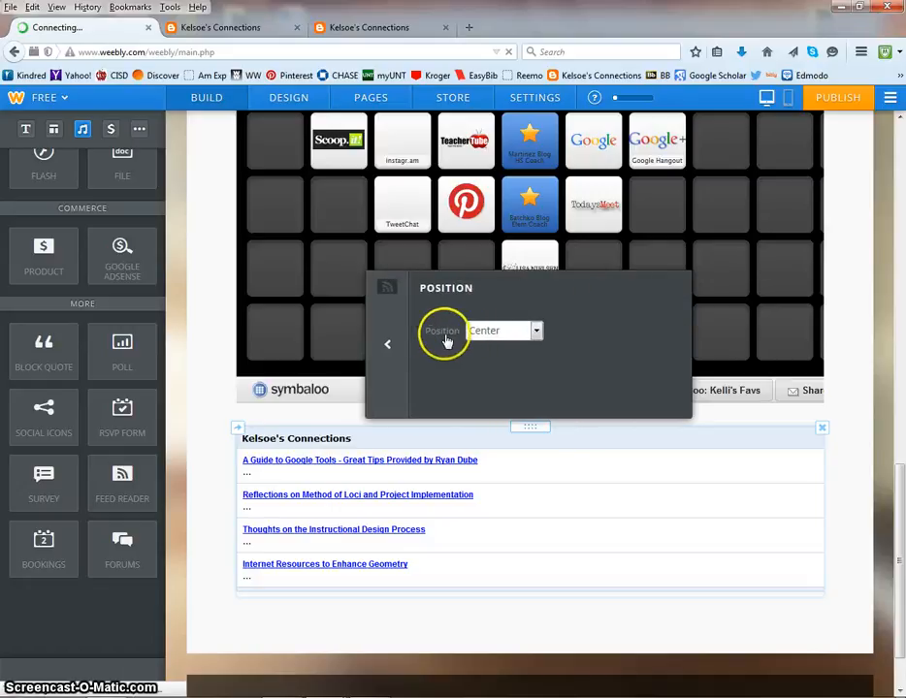
{"action": "left_click", "coordinate": [535, 330]}
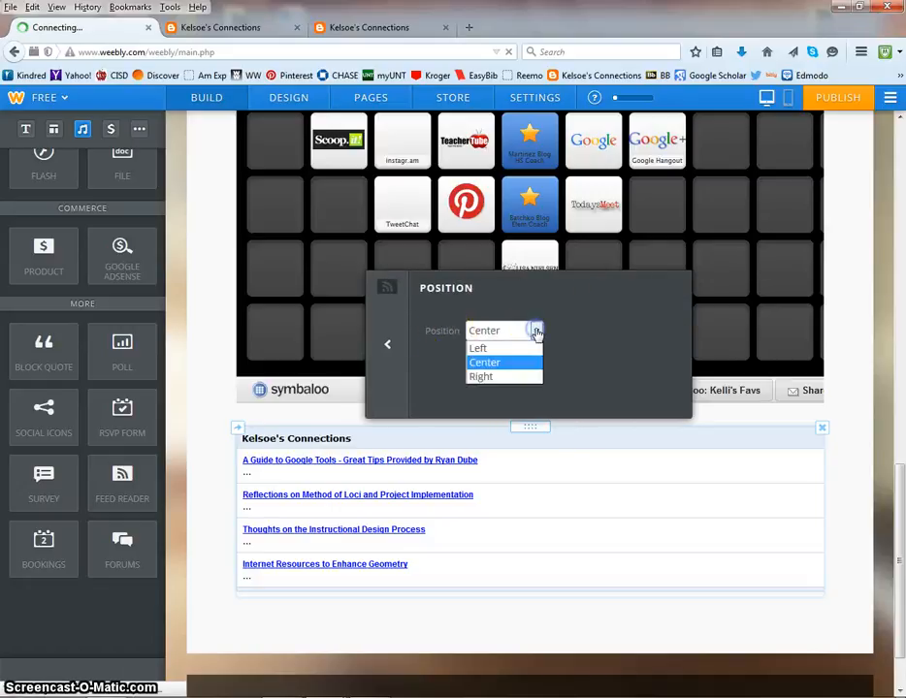
{"action": "left_click", "coordinate": [485, 363]}
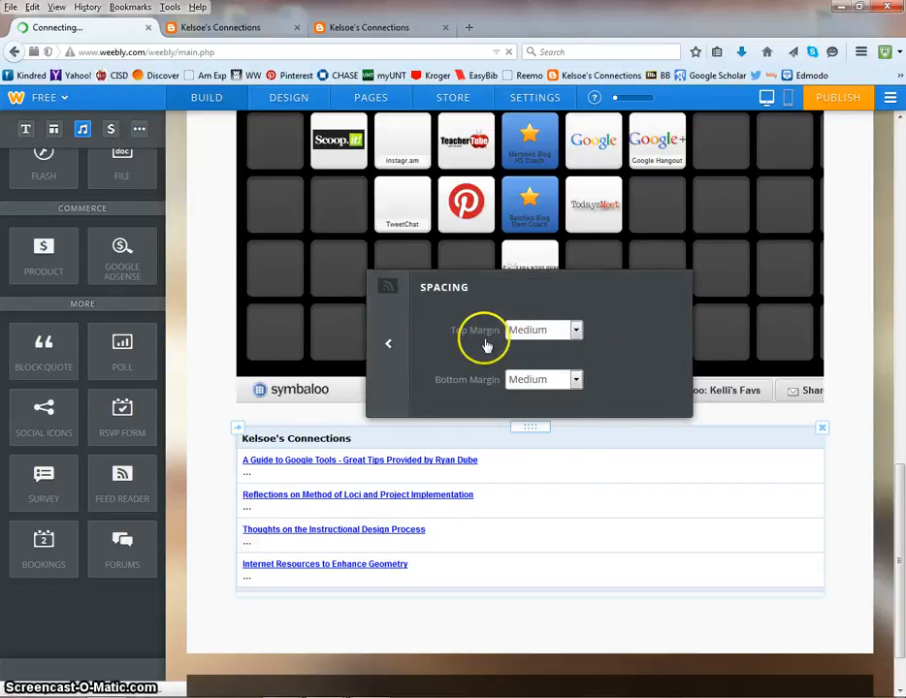
{"action": "left_click", "coordinate": [387, 343]}
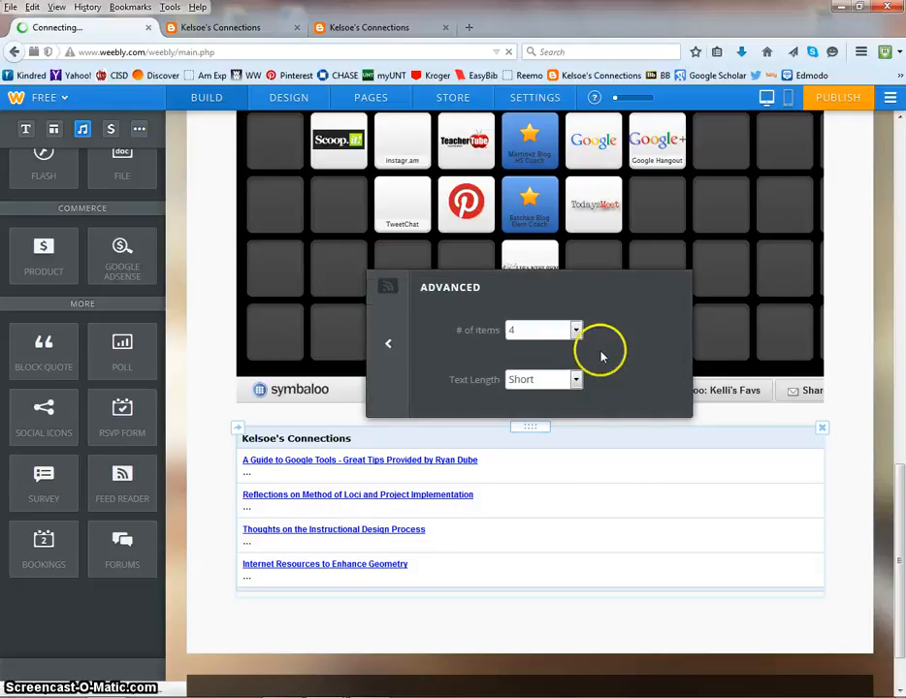
{"action": "mouse_move", "coordinate": [337, 520]}
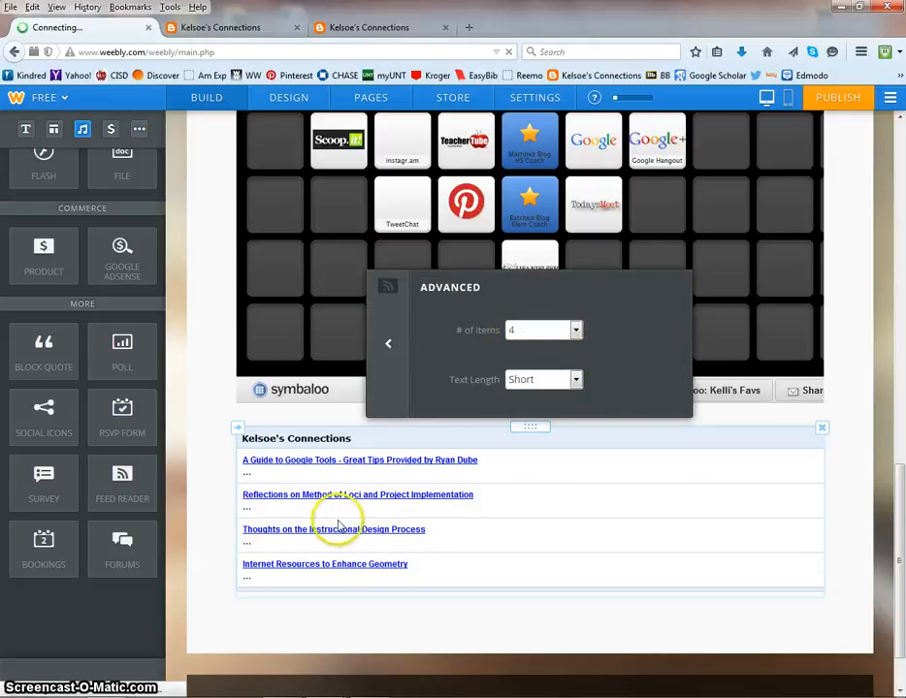
Set the Feed Reader's # of Items to 6 and choose a Text Length for excerpts
{"action": "left_click", "coordinate": [574, 329]}
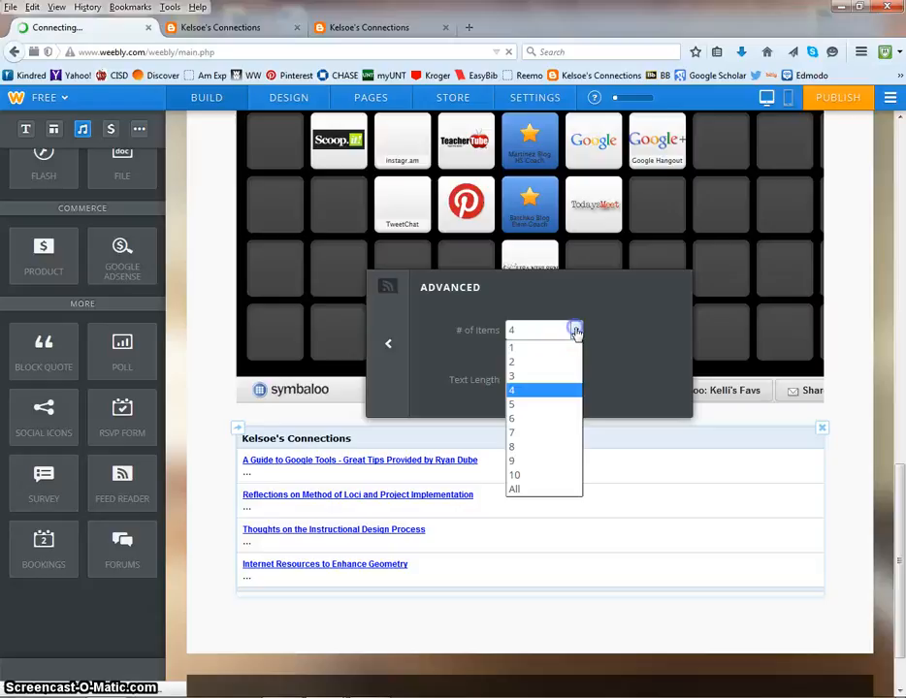
{"action": "left_click", "coordinate": [510, 419]}
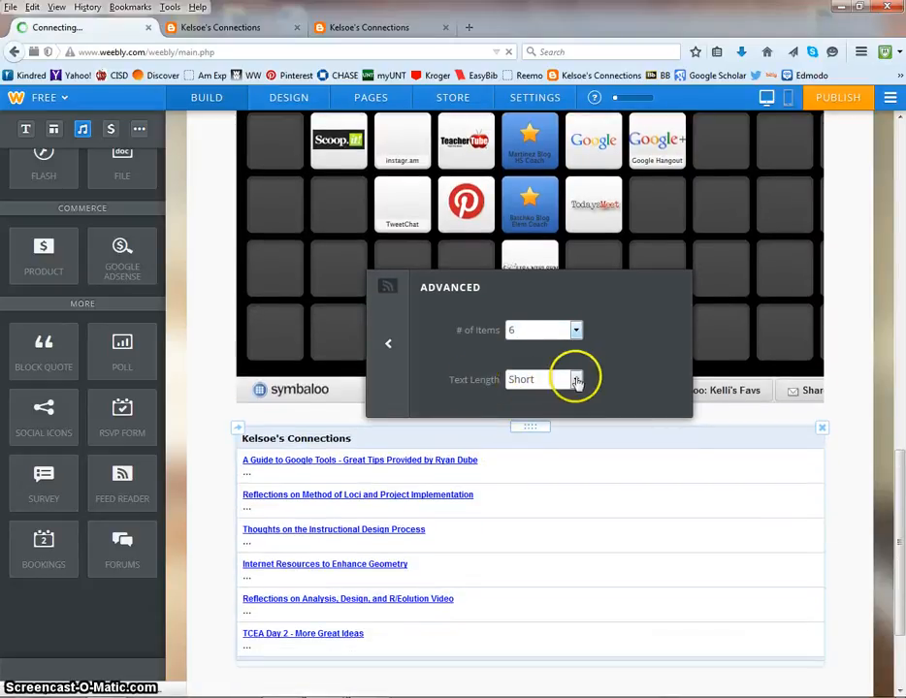
{"action": "left_click", "coordinate": [574, 378]}
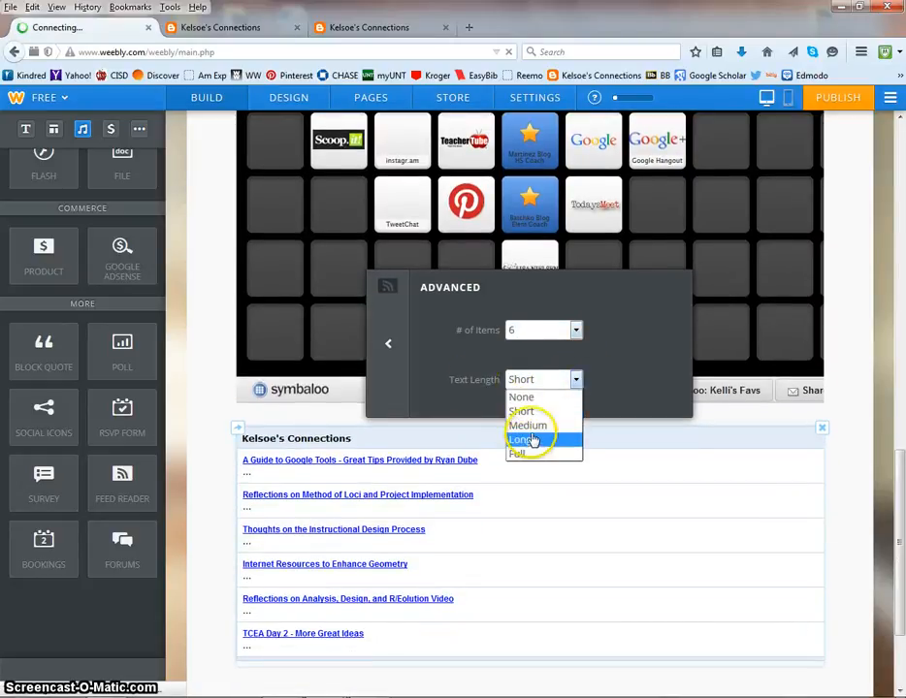
{"action": "left_click", "coordinate": [531, 427]}
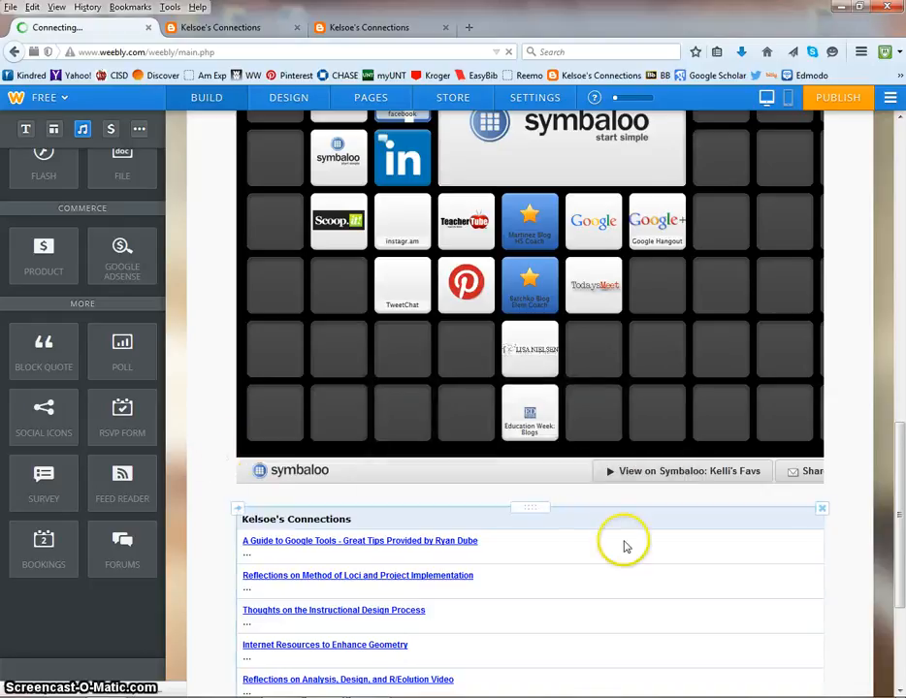
Scroll the page to inspect the finished full-width six-post blog feed
{"action": "scroll", "scroll_direction": "down", "scroll_amount": 3}
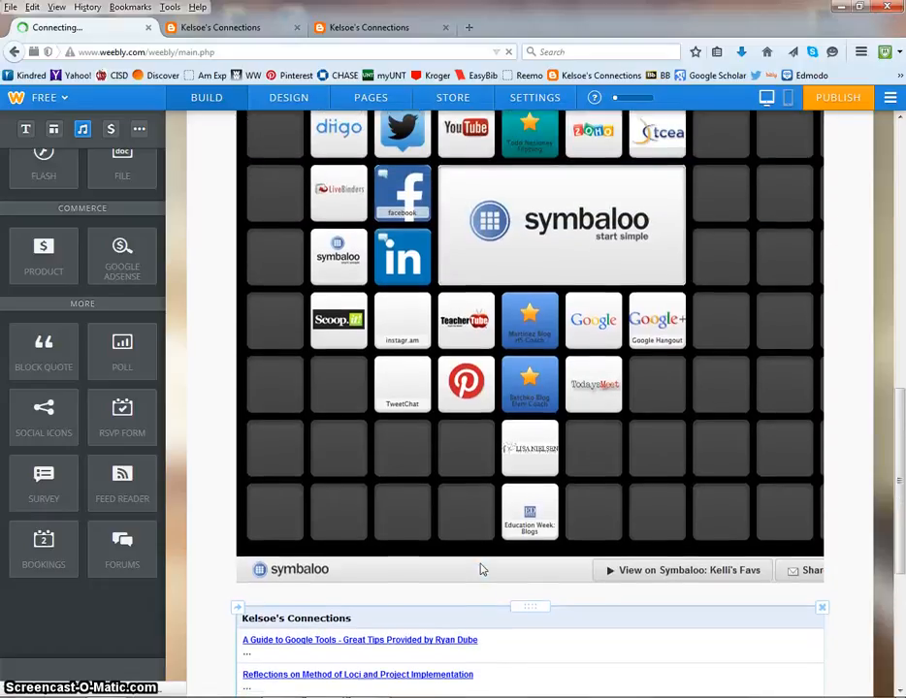
{"action": "scroll", "scroll_direction": "down", "scroll_amount": 3}
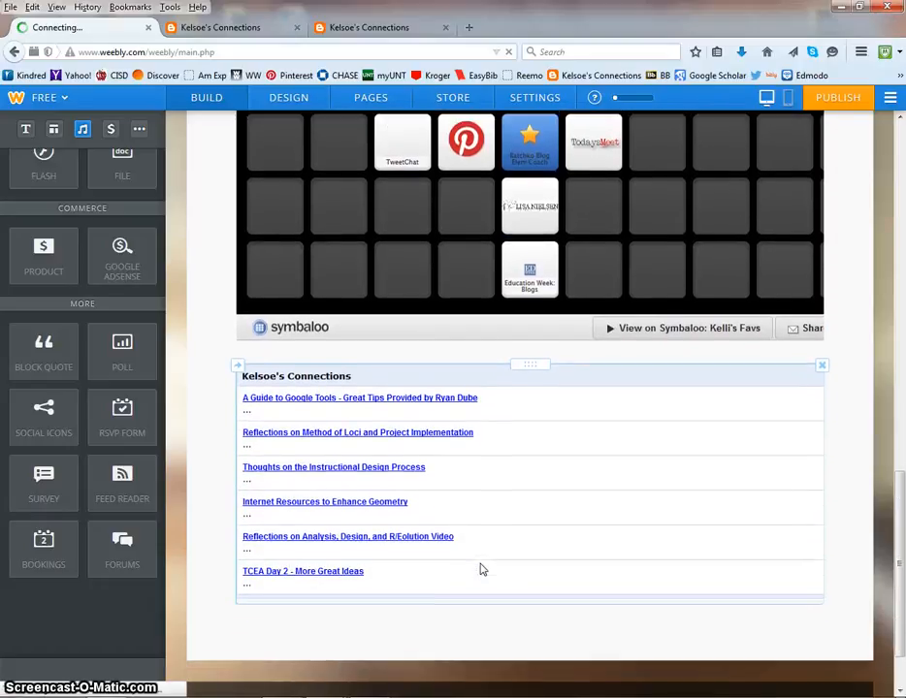
{"action": "scroll", "scroll_direction": "down", "scroll_amount": 3}
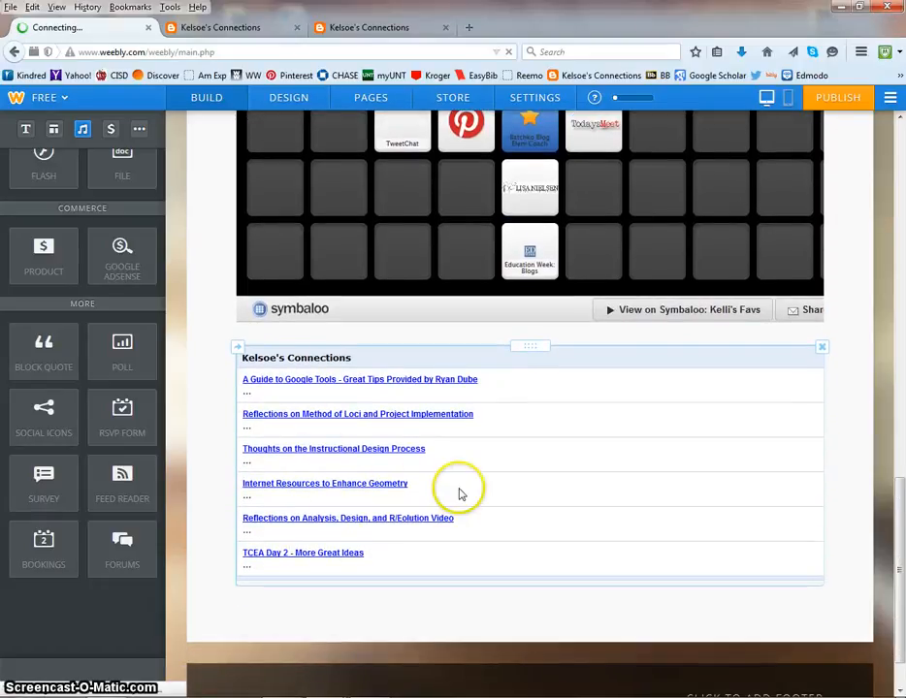
{"action": "mouse_move", "coordinate": [368, 435]}
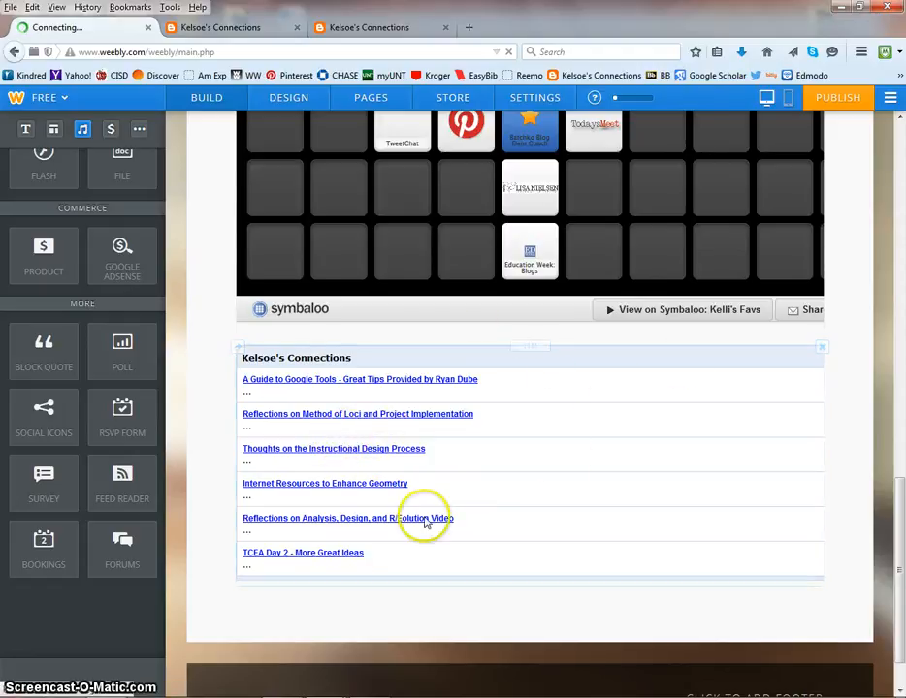
{"action": "mouse_move", "coordinate": [147, 597]}
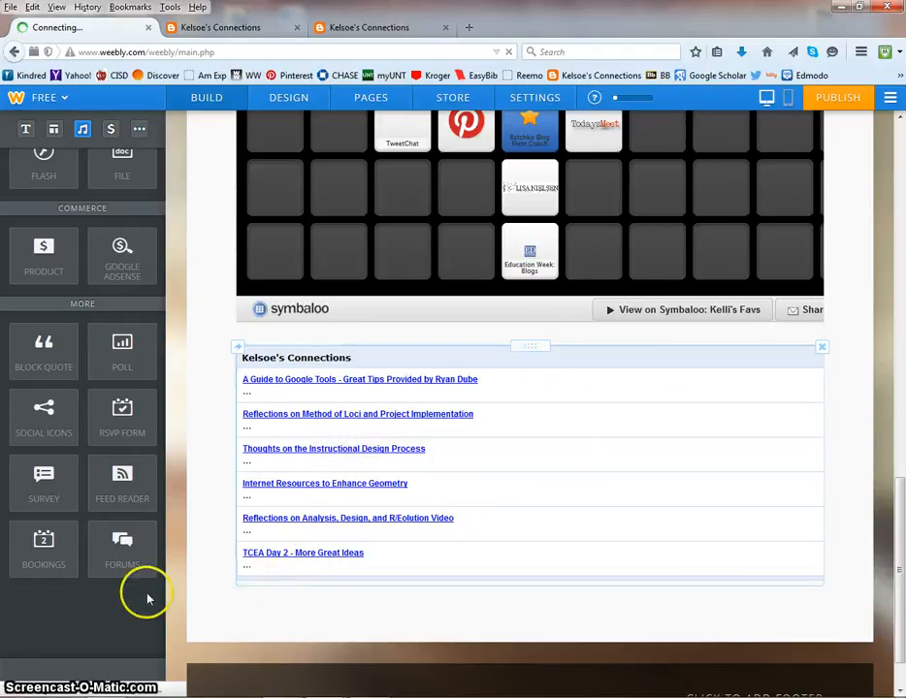